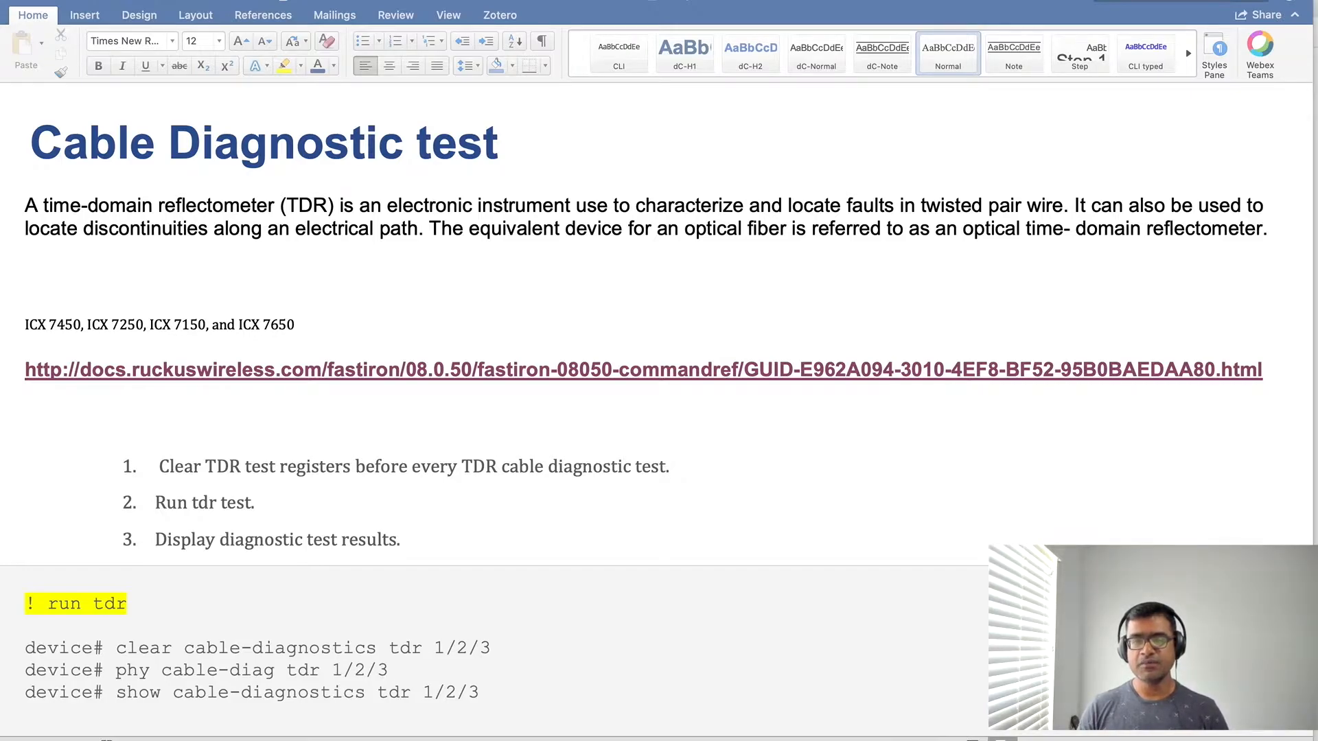
{"action": "mouse_move", "coordinate": [458, 511]}
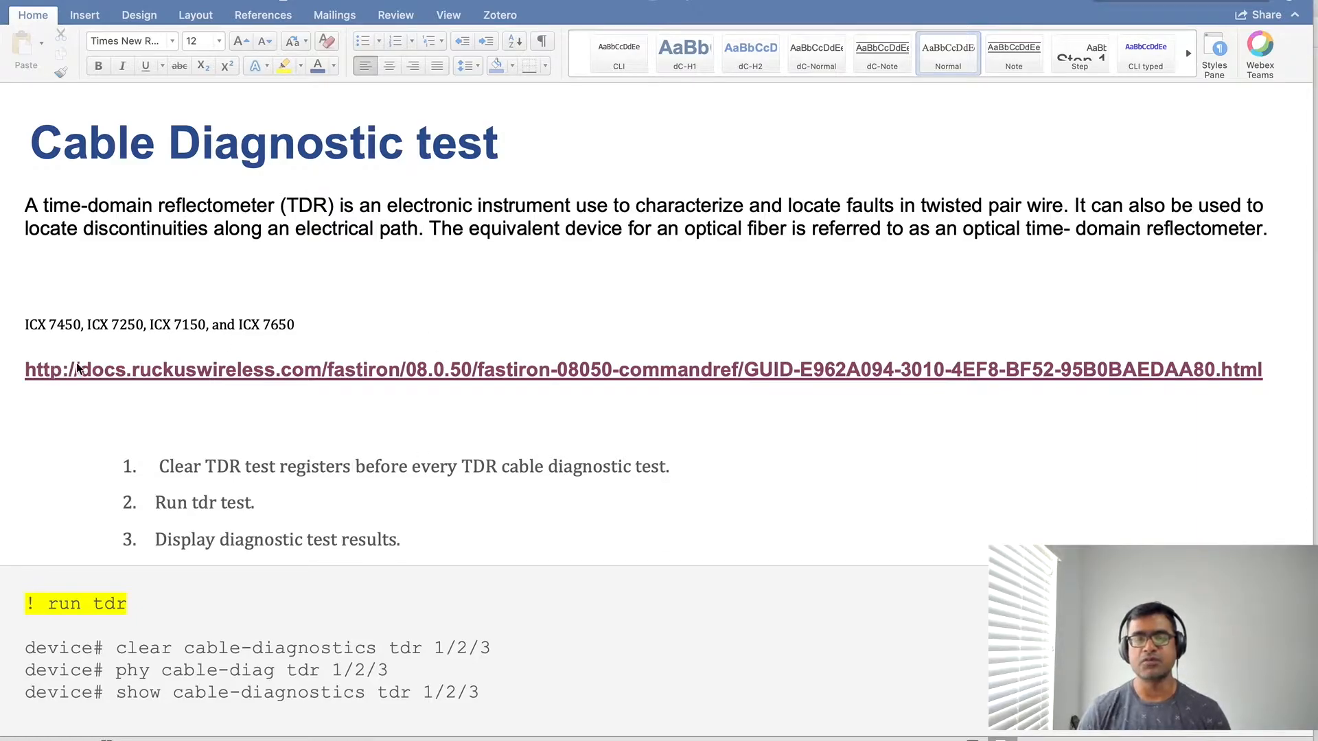
{"action": "mouse_move", "coordinate": [479, 316]}
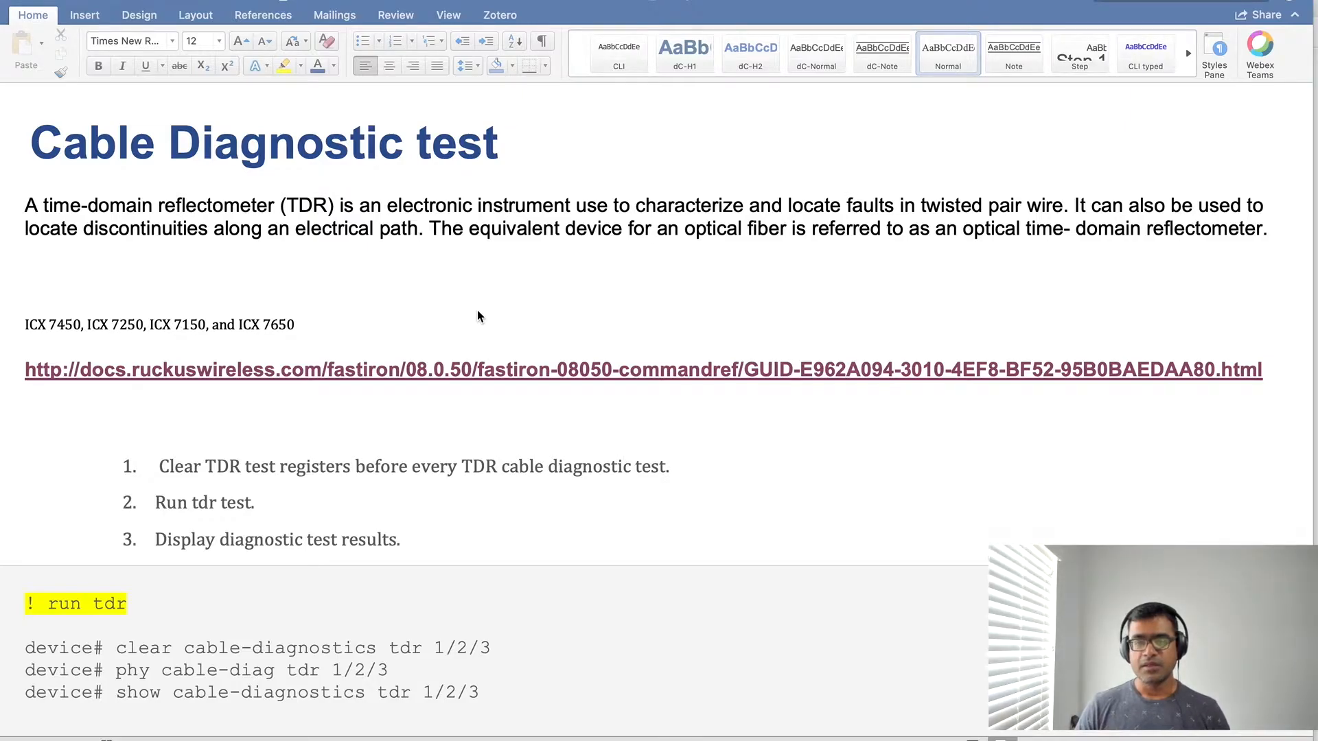
Scroll the Word document to the '! run tdr' block and Verification notes for long, short and power-line cables.
{"action": "scroll", "scroll_direction": "down", "scroll_amount": 3}
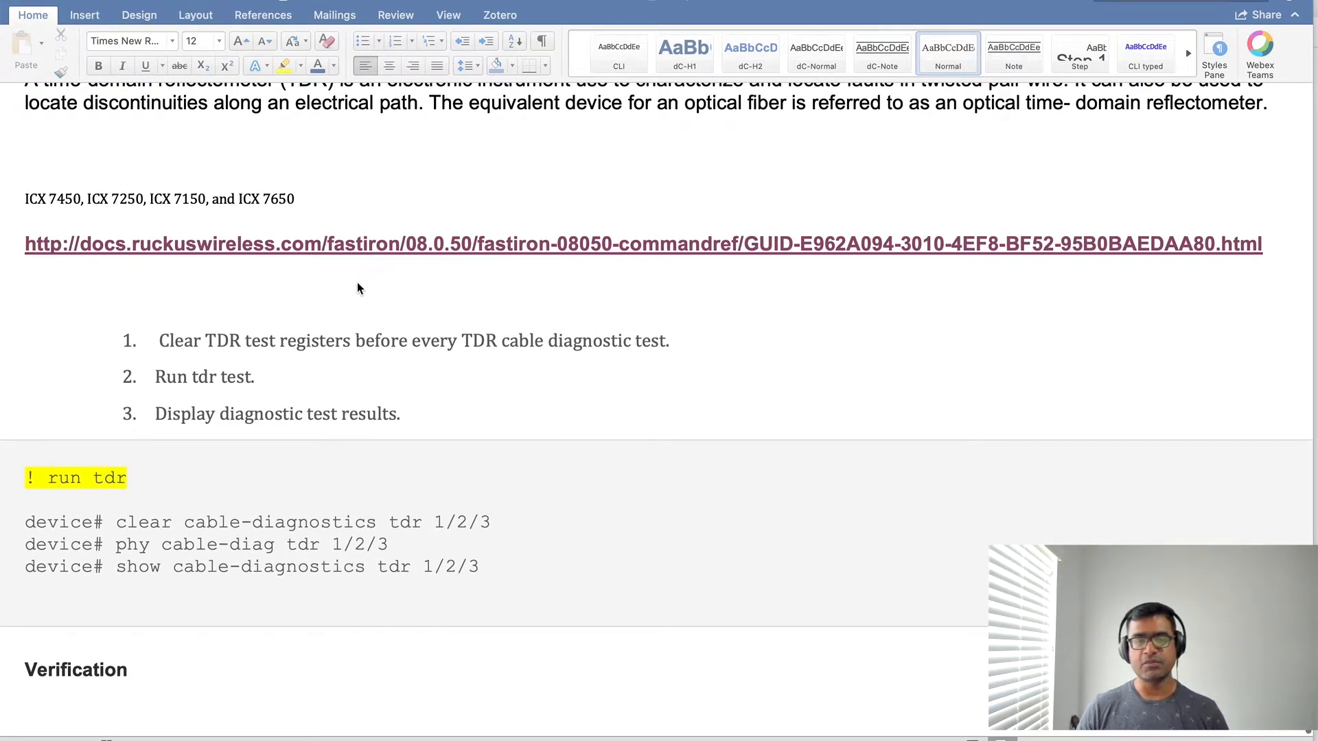
{"action": "mouse_move", "coordinate": [52, 212]}
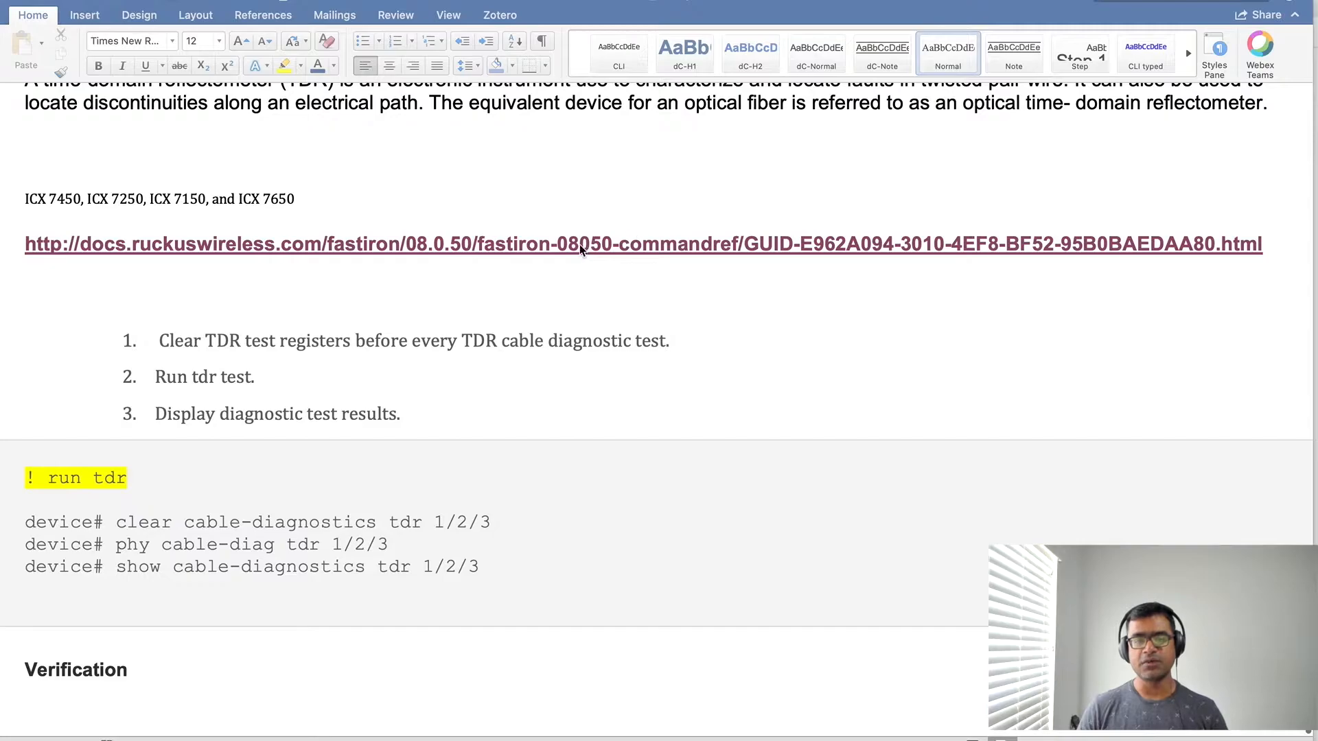
{"action": "mouse_move", "coordinate": [585, 343]}
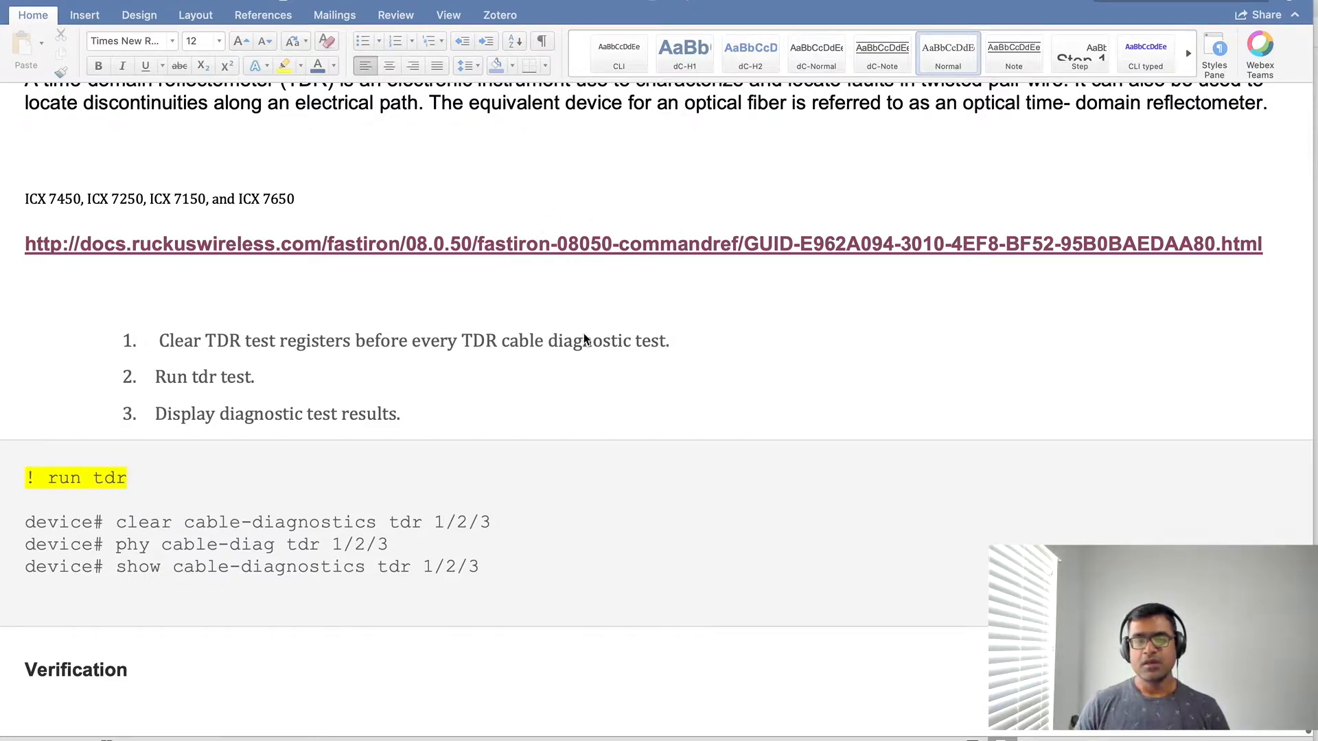
{"action": "scroll", "scroll_direction": "down", "scroll_amount": 3}
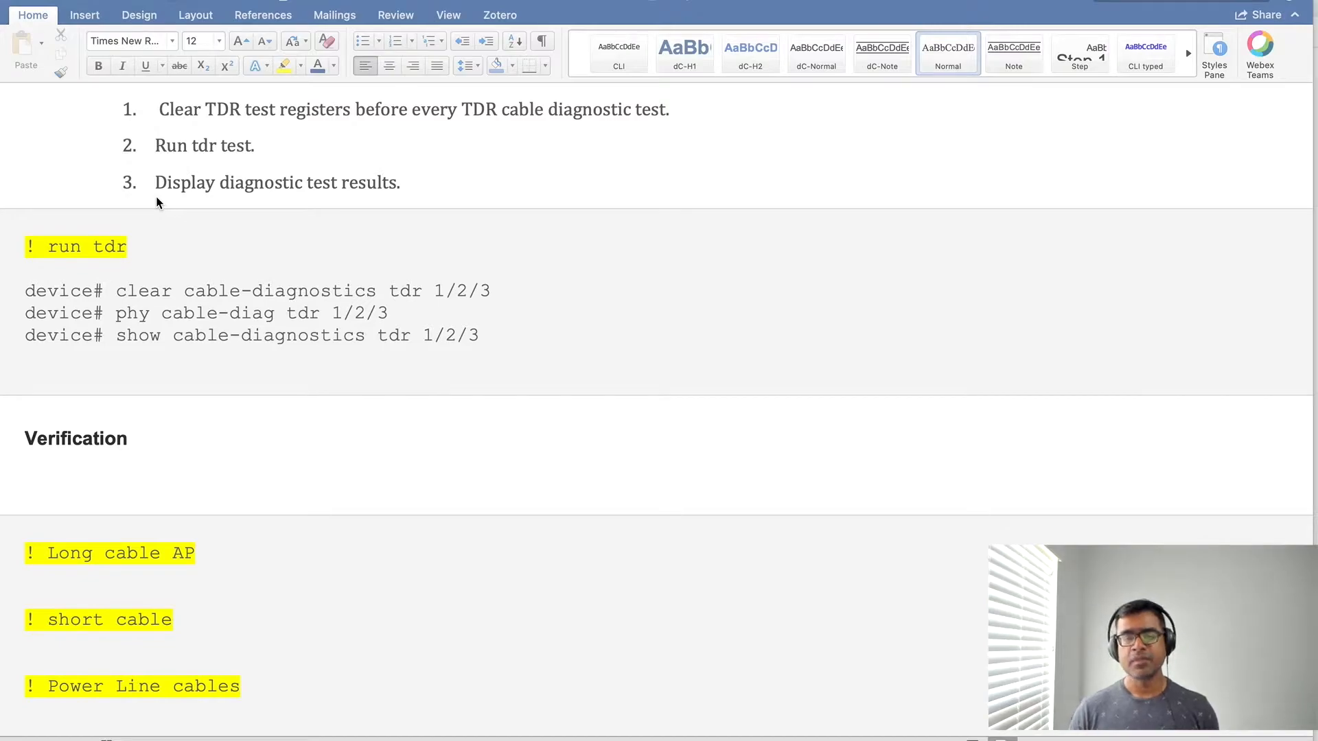
{"action": "mouse_move", "coordinate": [521, 260]}
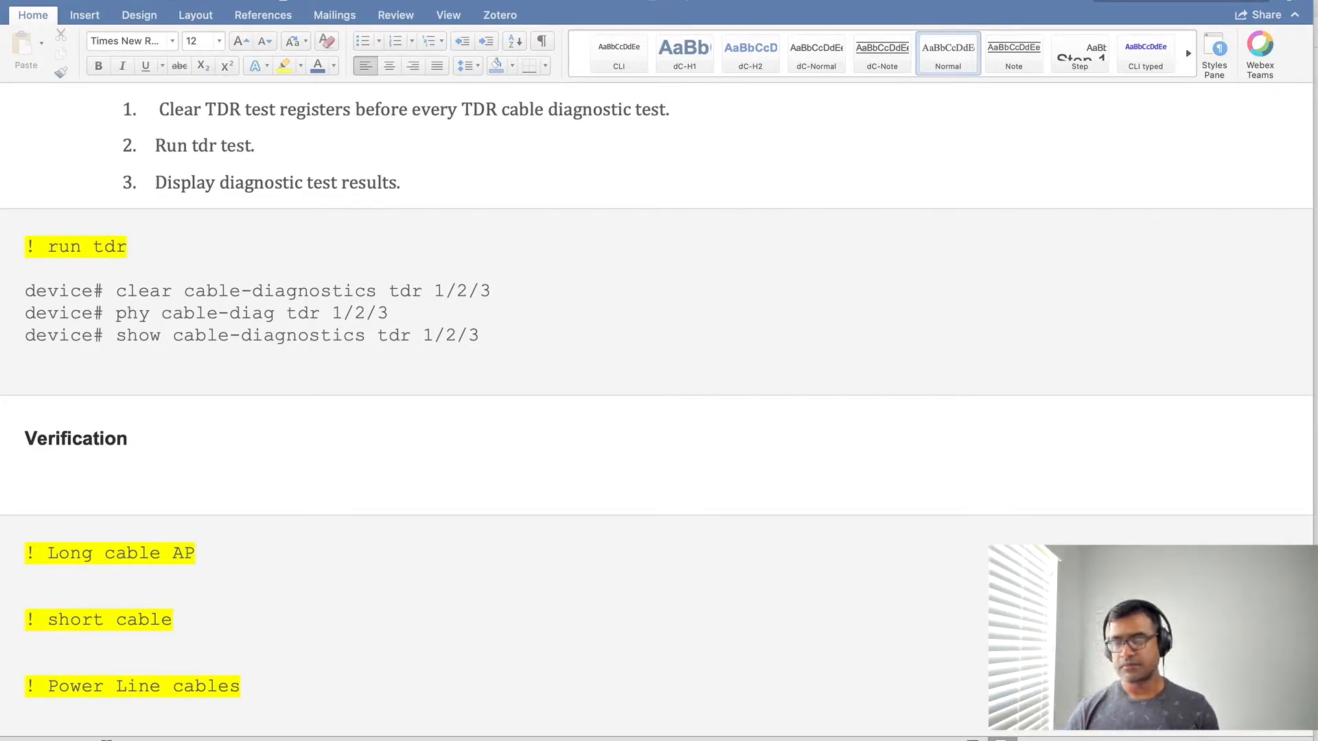
{"action": "mouse_move", "coordinate": [898, 533]}
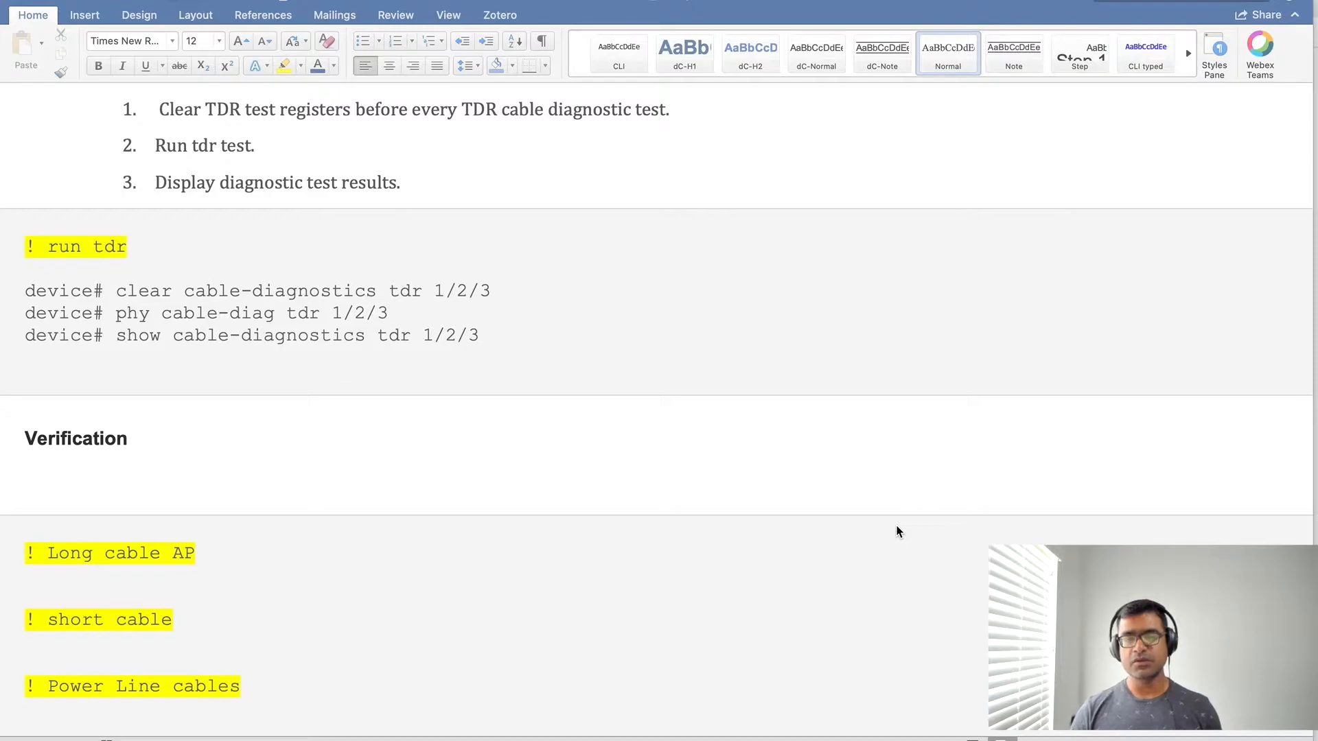
{"action": "mouse_move", "coordinate": [454, 295]}
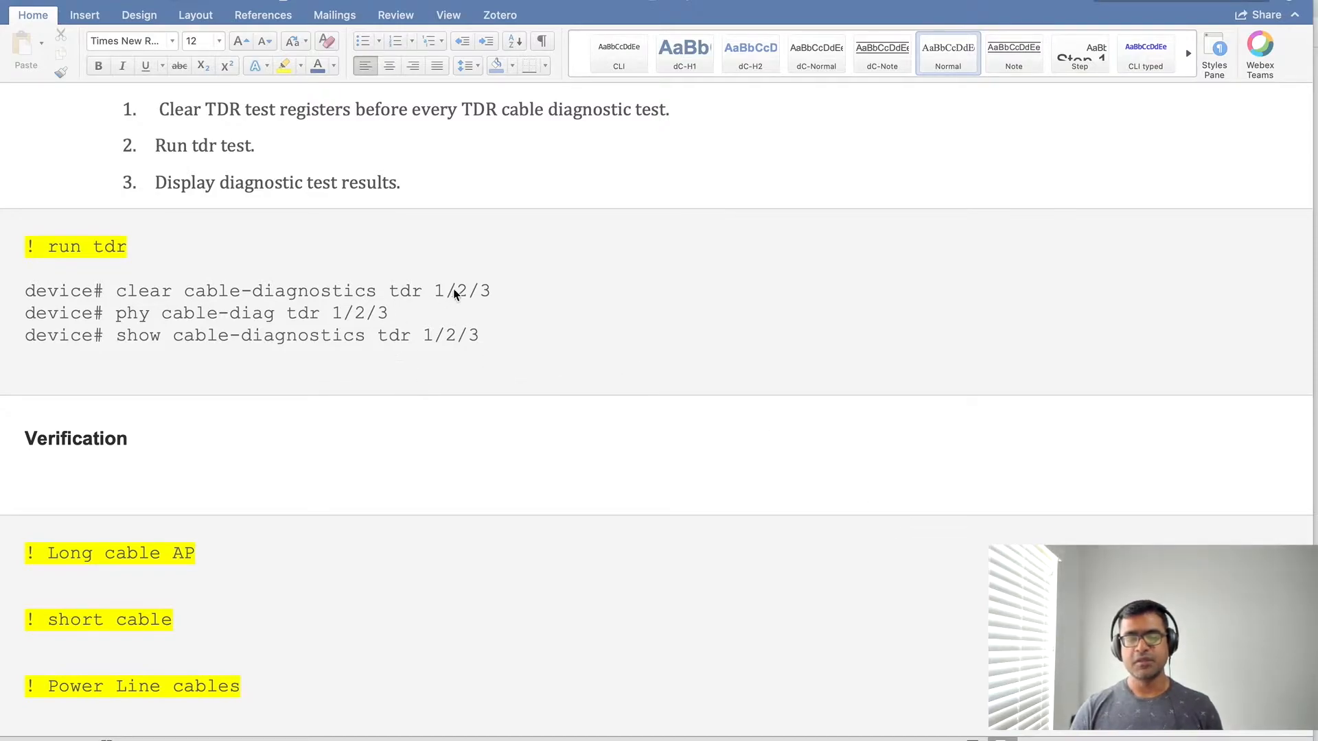
{"action": "mouse_move", "coordinate": [130, 328]}
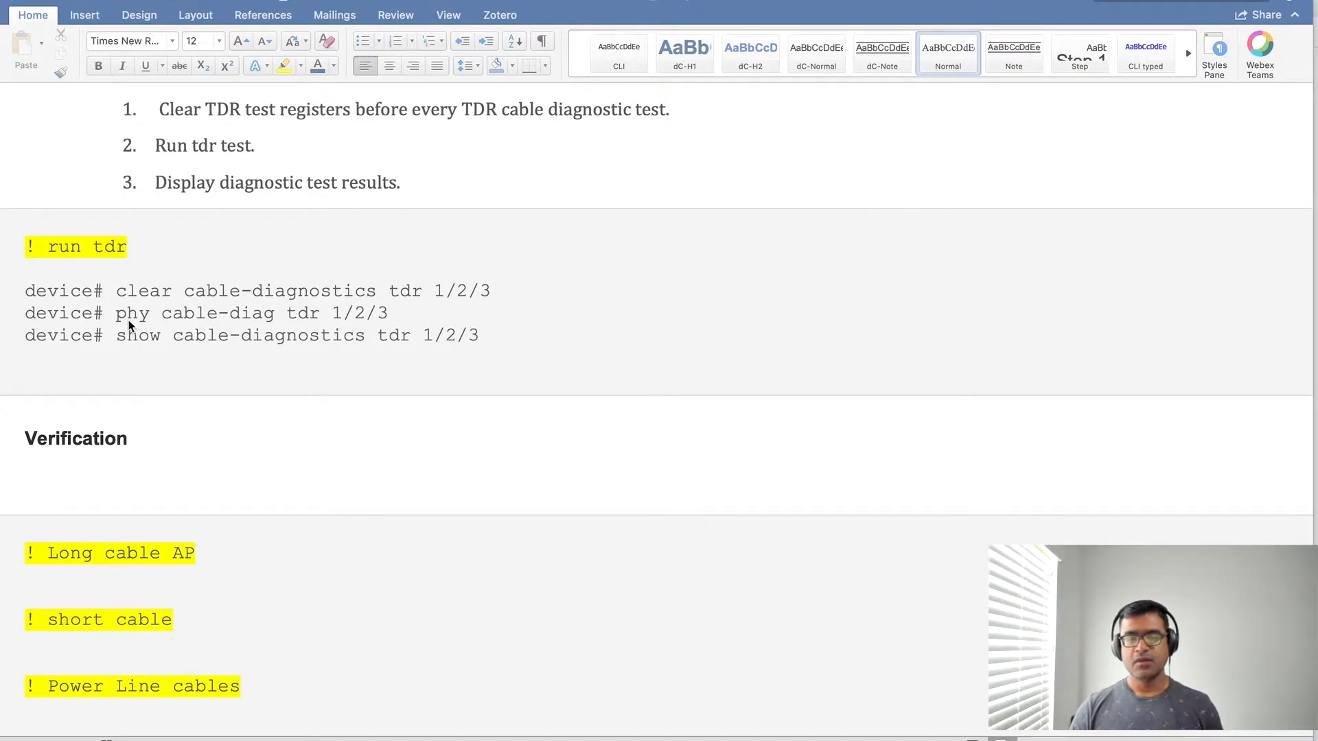
{"action": "mouse_move", "coordinate": [424, 328]}
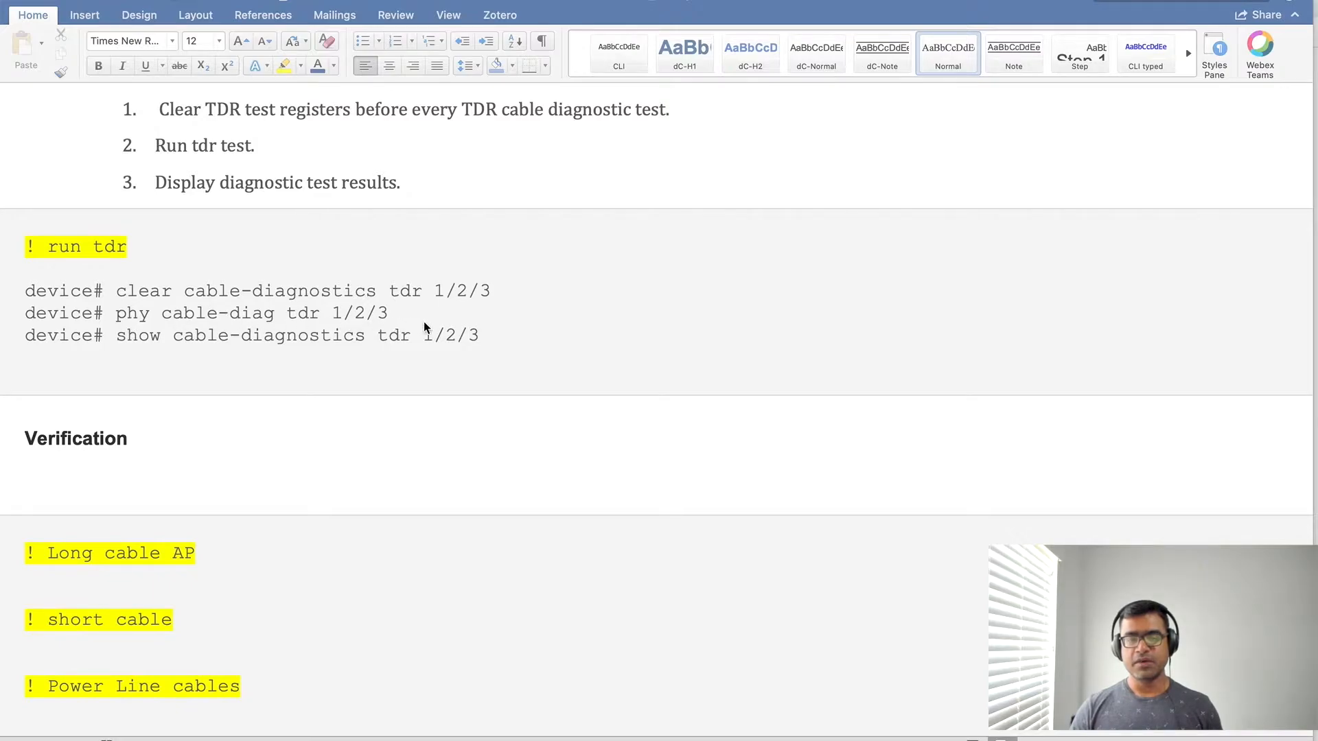
{"action": "mouse_move", "coordinate": [264, 317]}
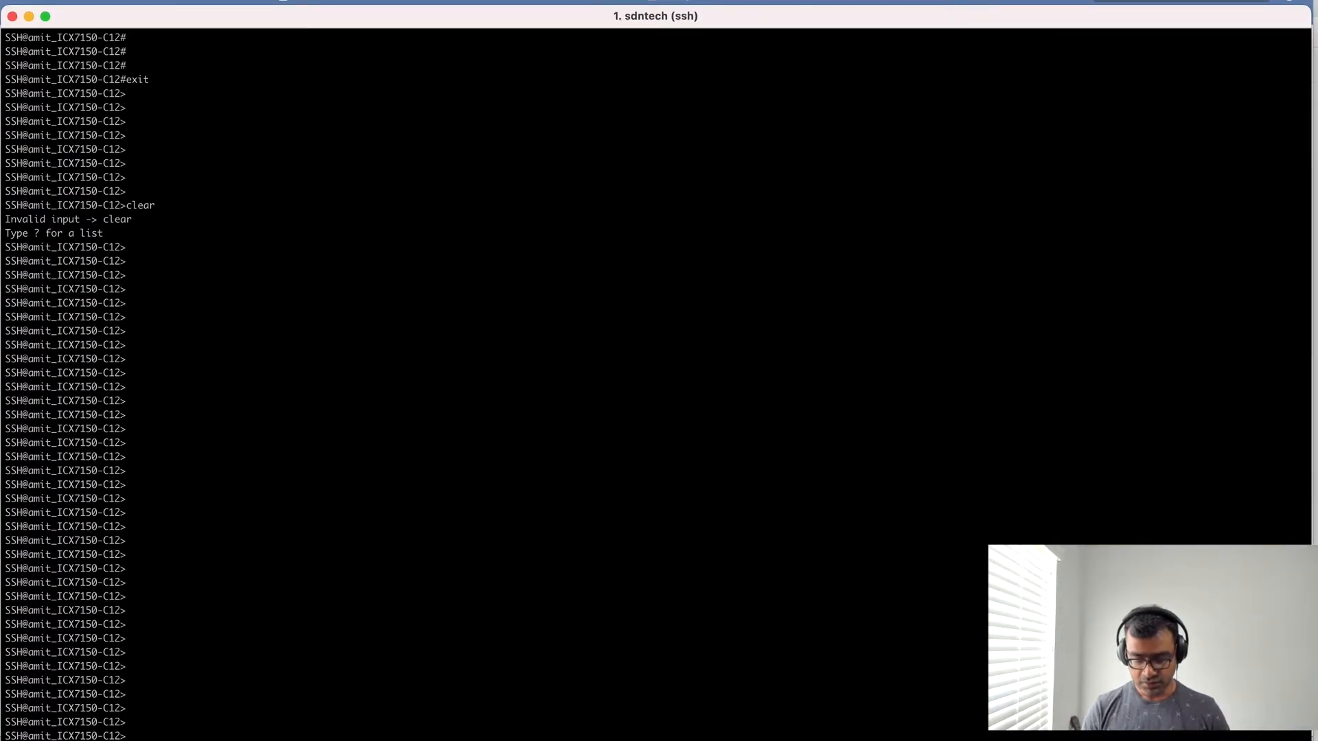
Enter privileged mode with 'en' before listing up interfaces with 'sh int brief | i Up'.
{"action": "type", "text": "en"}
{"action": "type", "text": "sh int brief | i Up"}
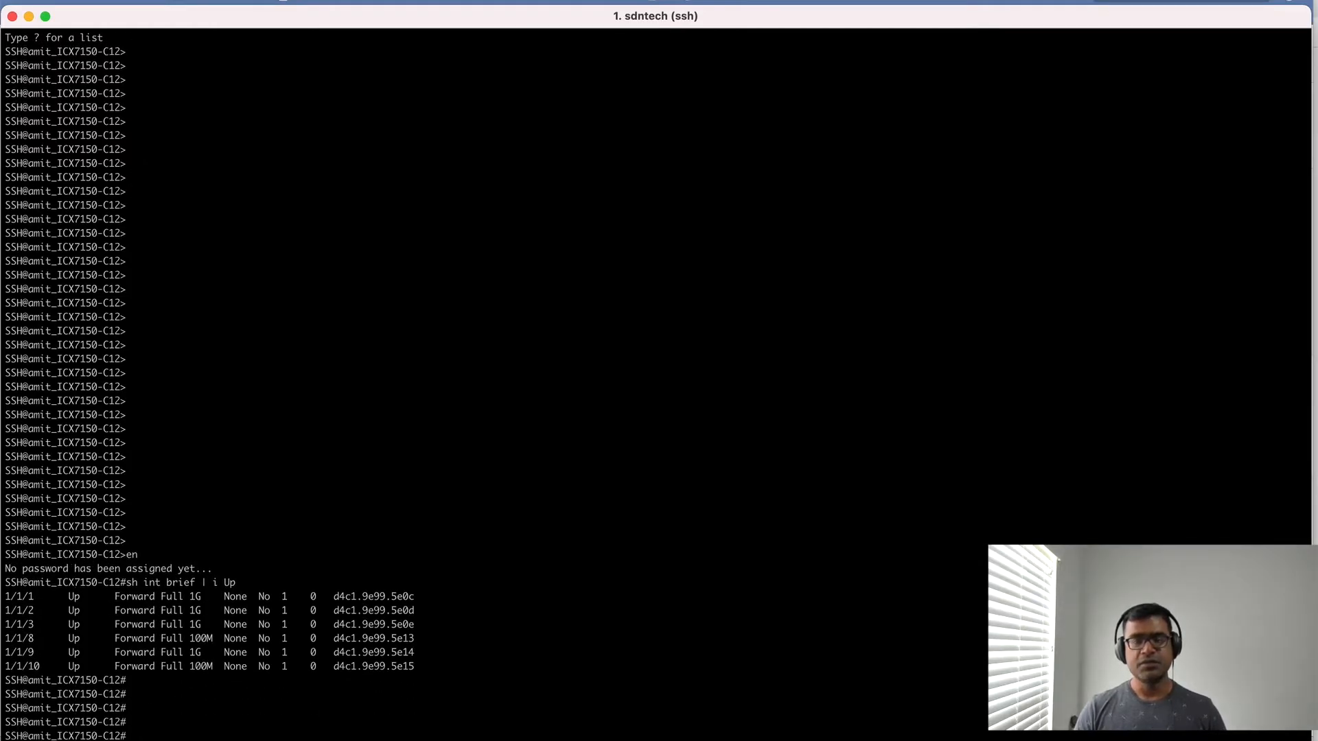
{"action": "mouse_move", "coordinate": [571, 501]}
{"action": "type", "text": "show cable-diagnostics tdr 1/1/1"}
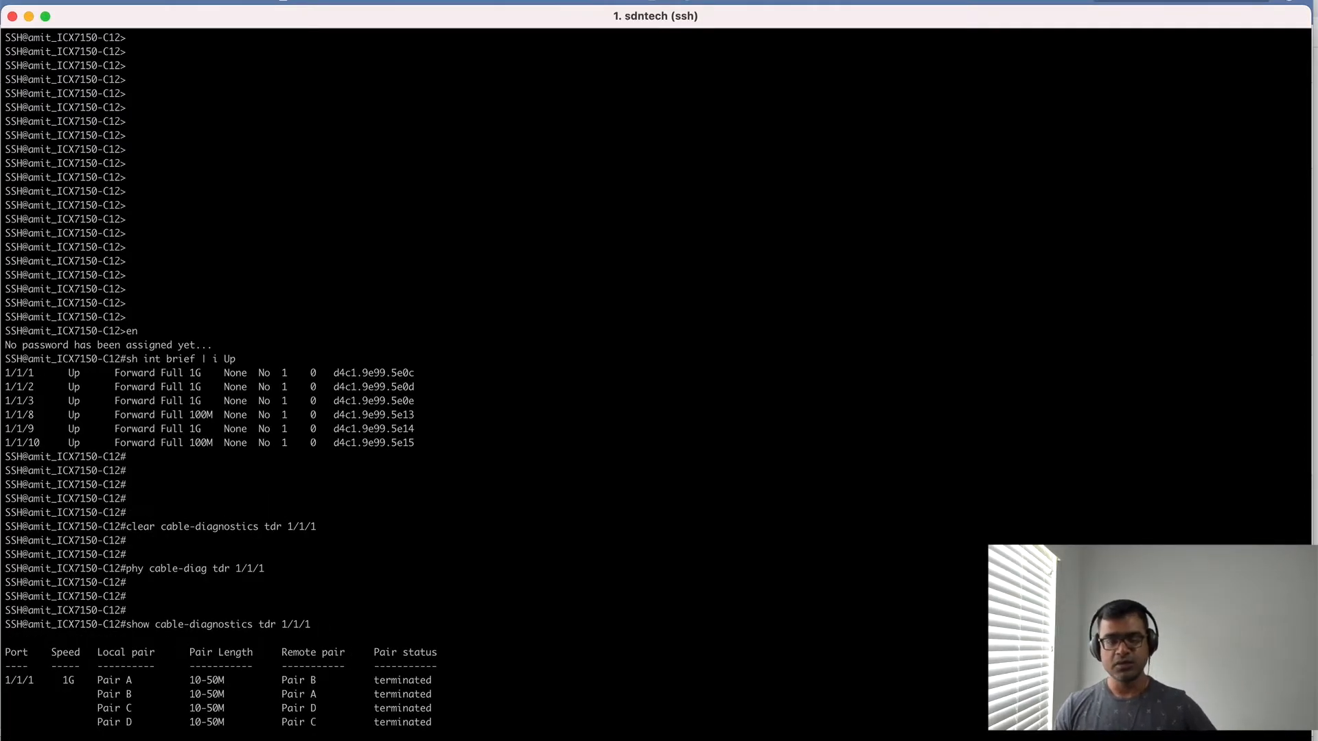
{"action": "mouse_move", "coordinate": [639, 413]}
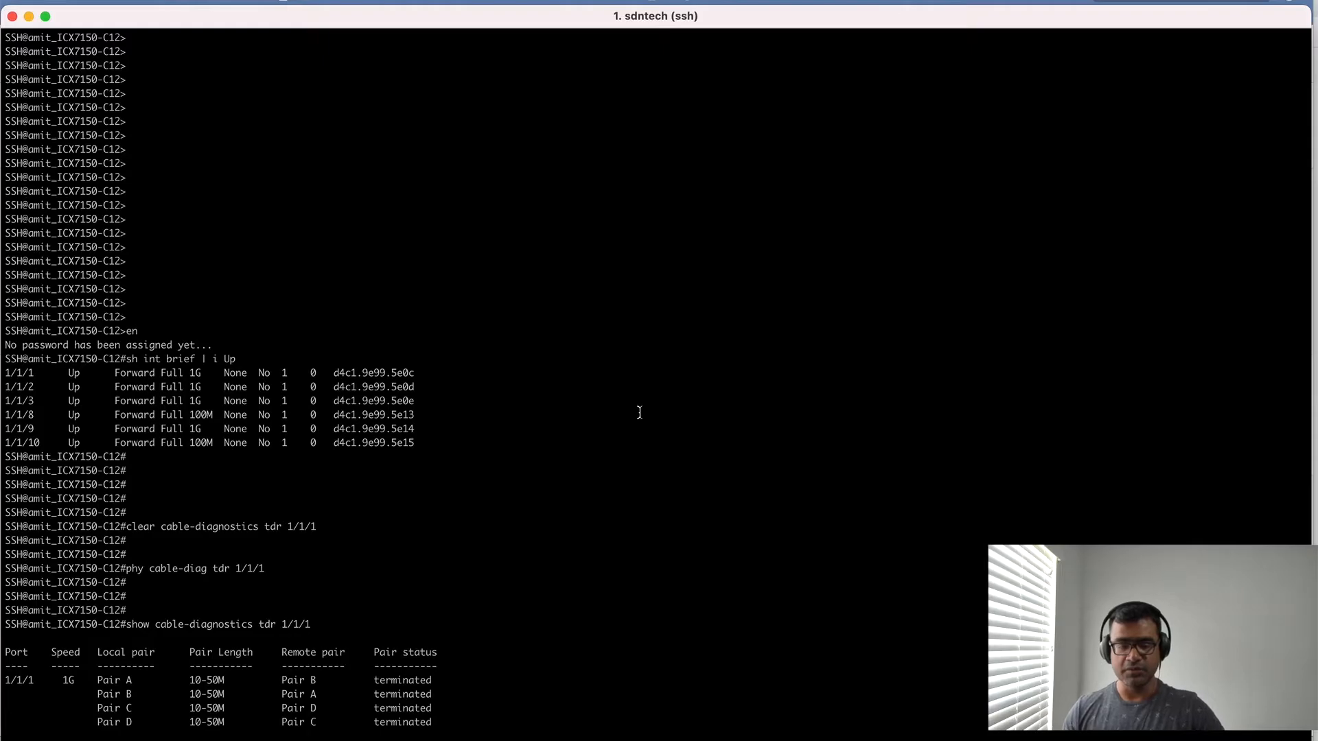
{"action": "mouse_move", "coordinate": [291, 596]}
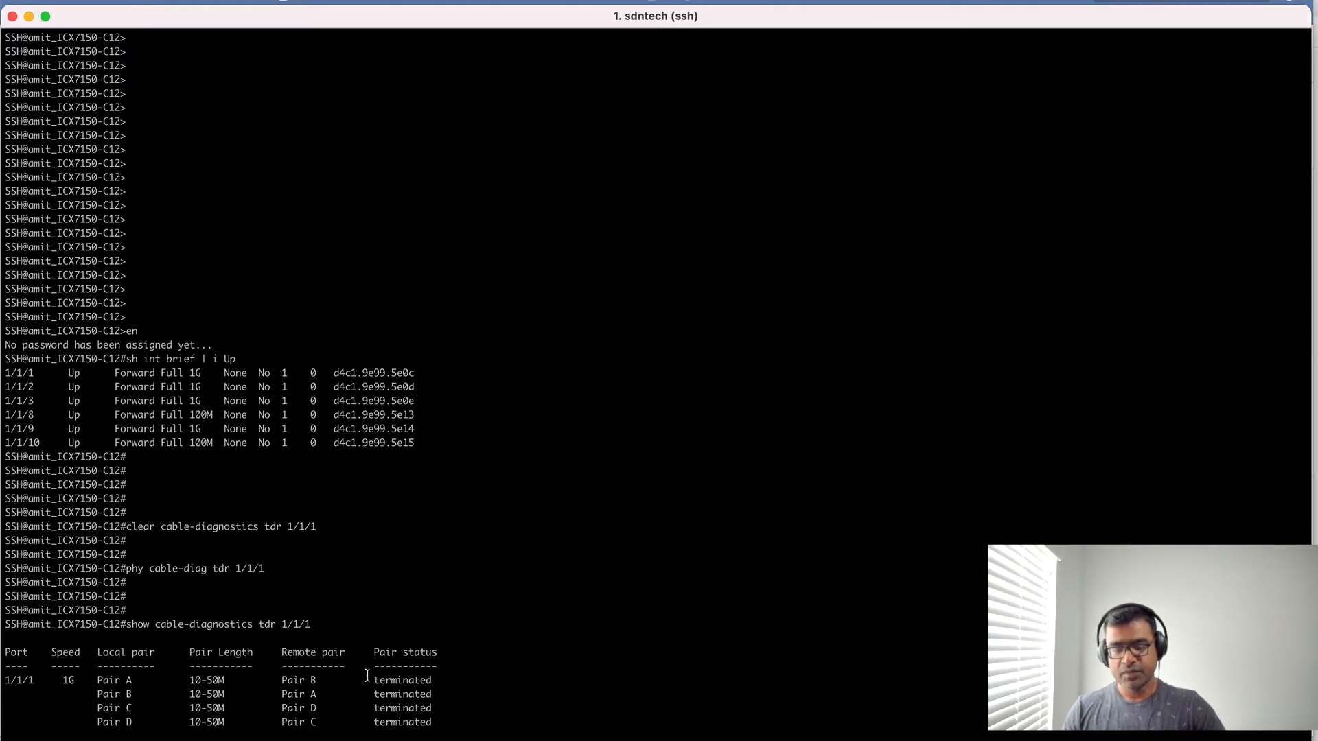
Highlight the Remote pair heading and command line while reviewing port 1/1/1 TDR results (all pairs 10-50M).
{"action": "double_click", "coordinate": [312, 652]}
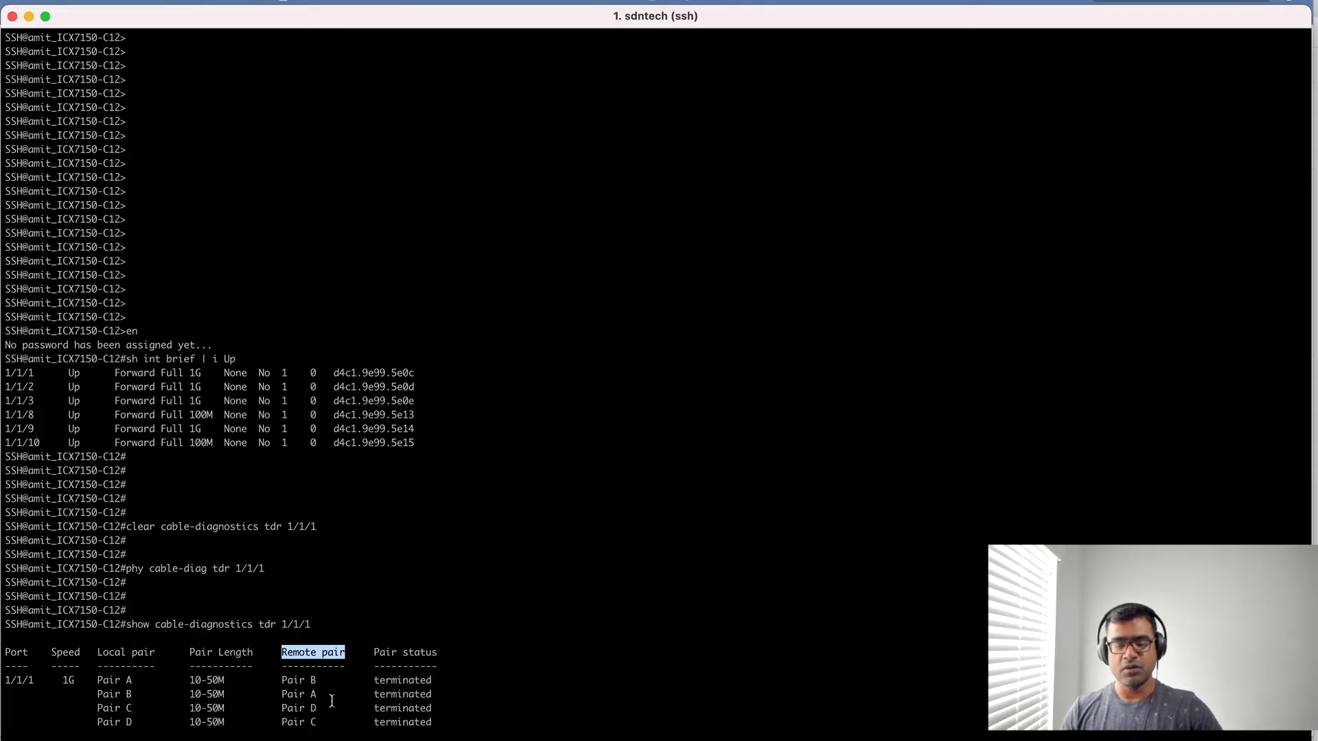
{"action": "mouse_move", "coordinate": [140, 693]}
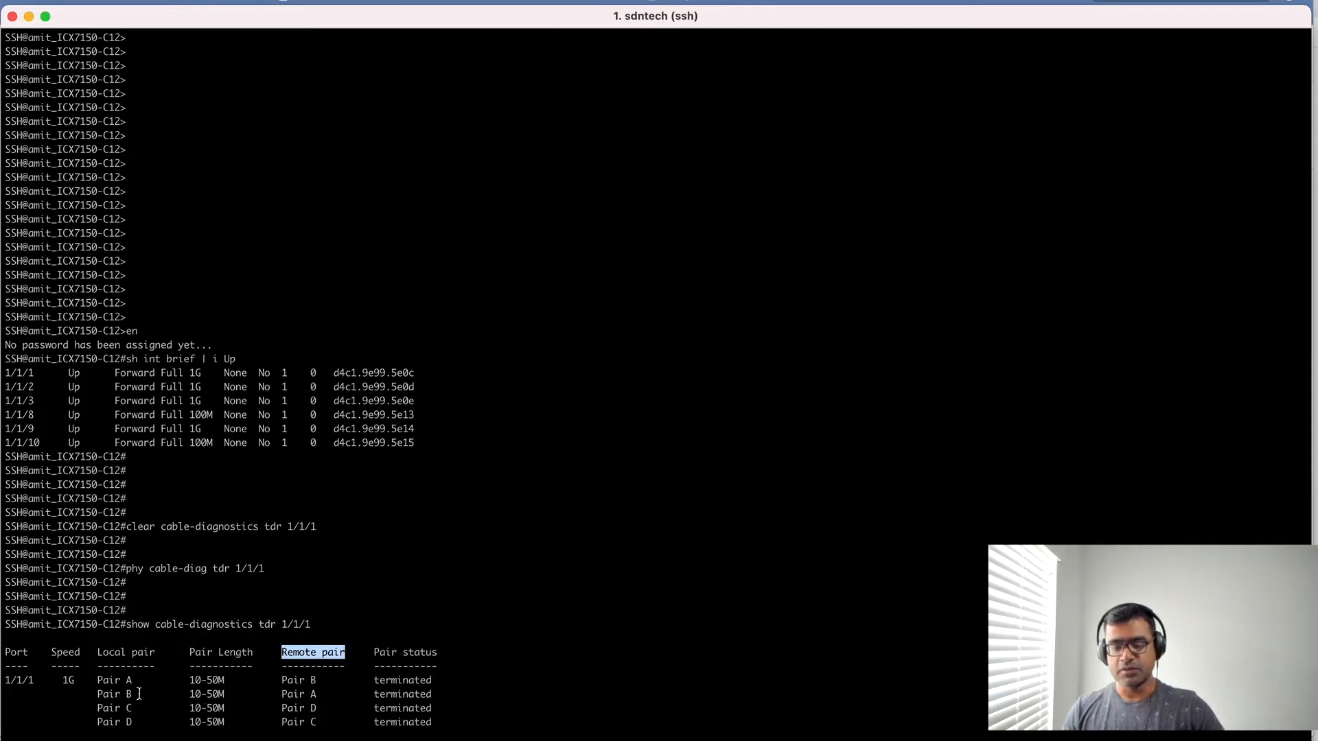
{"action": "mouse_move", "coordinate": [369, 681]}
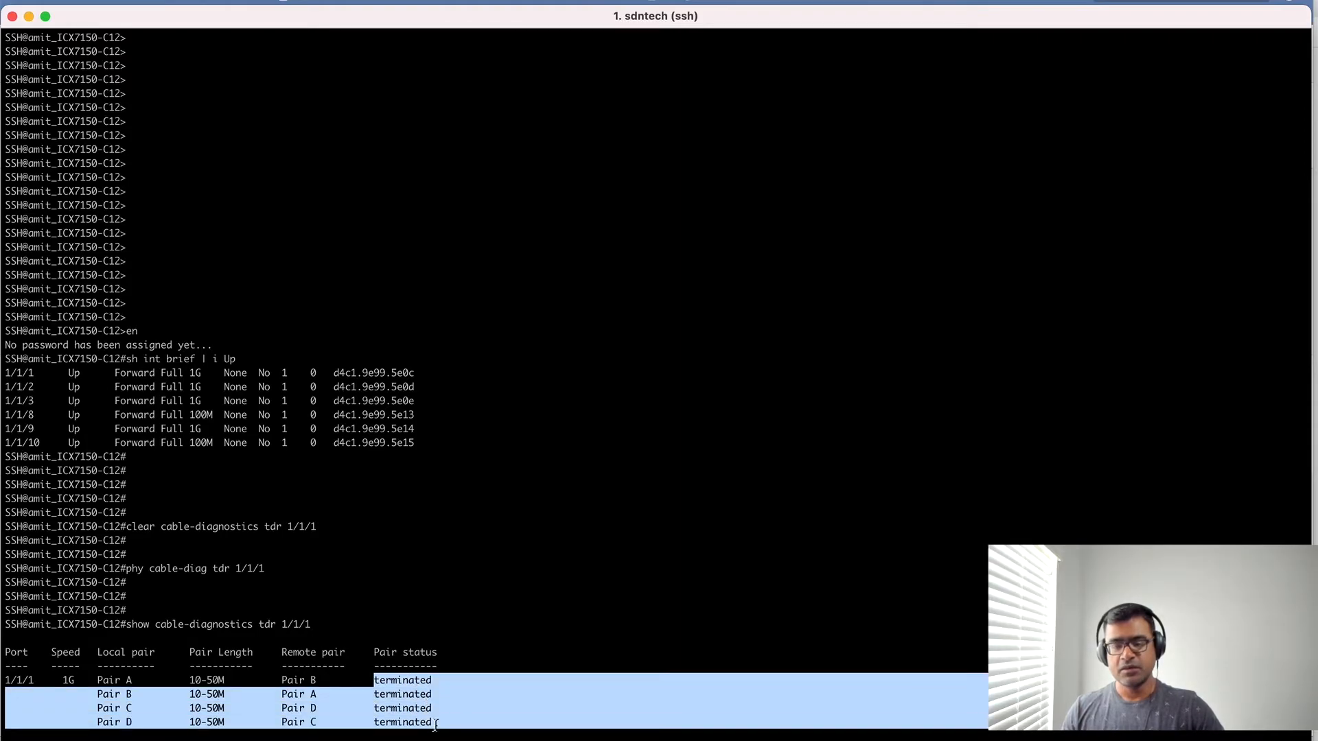
{"action": "mouse_move", "coordinate": [456, 631]}
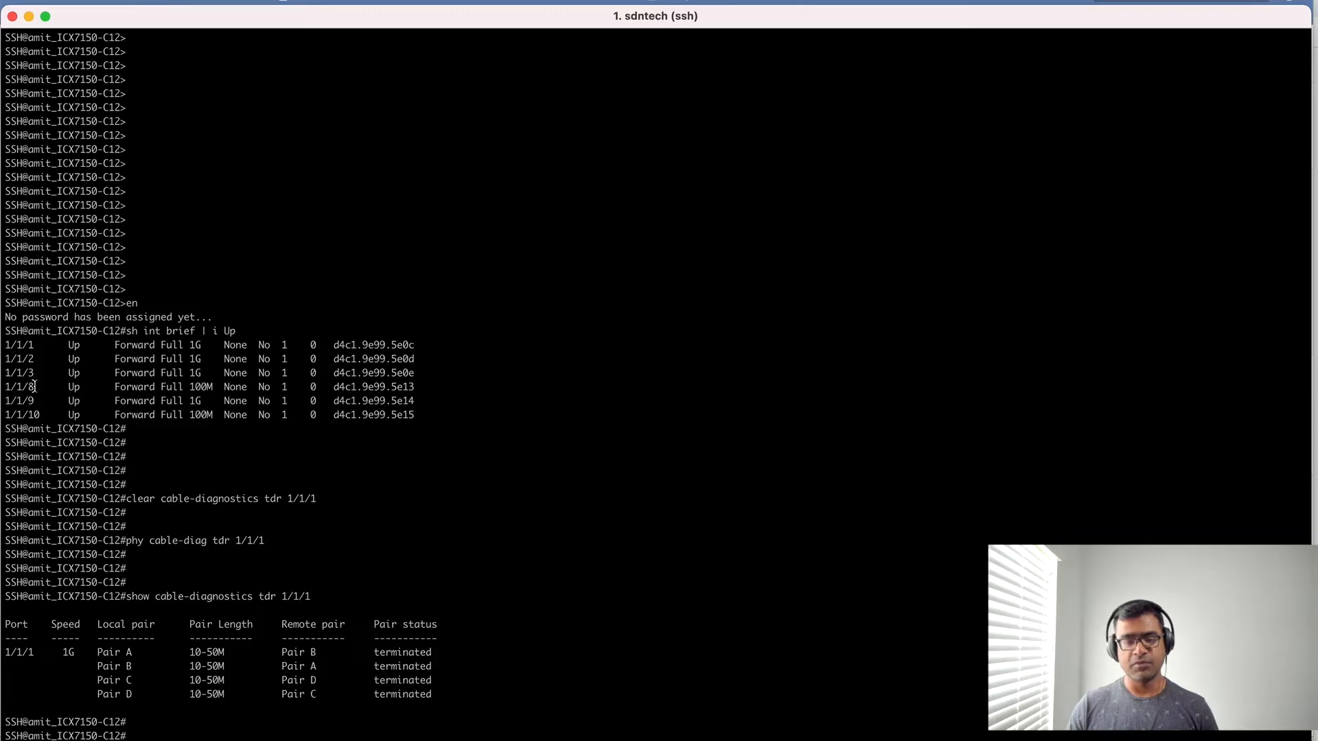
{"action": "double_click", "coordinate": [18, 387]}
{"action": "type", "text": "show cable-diagnostics tdr 1/1/8"}
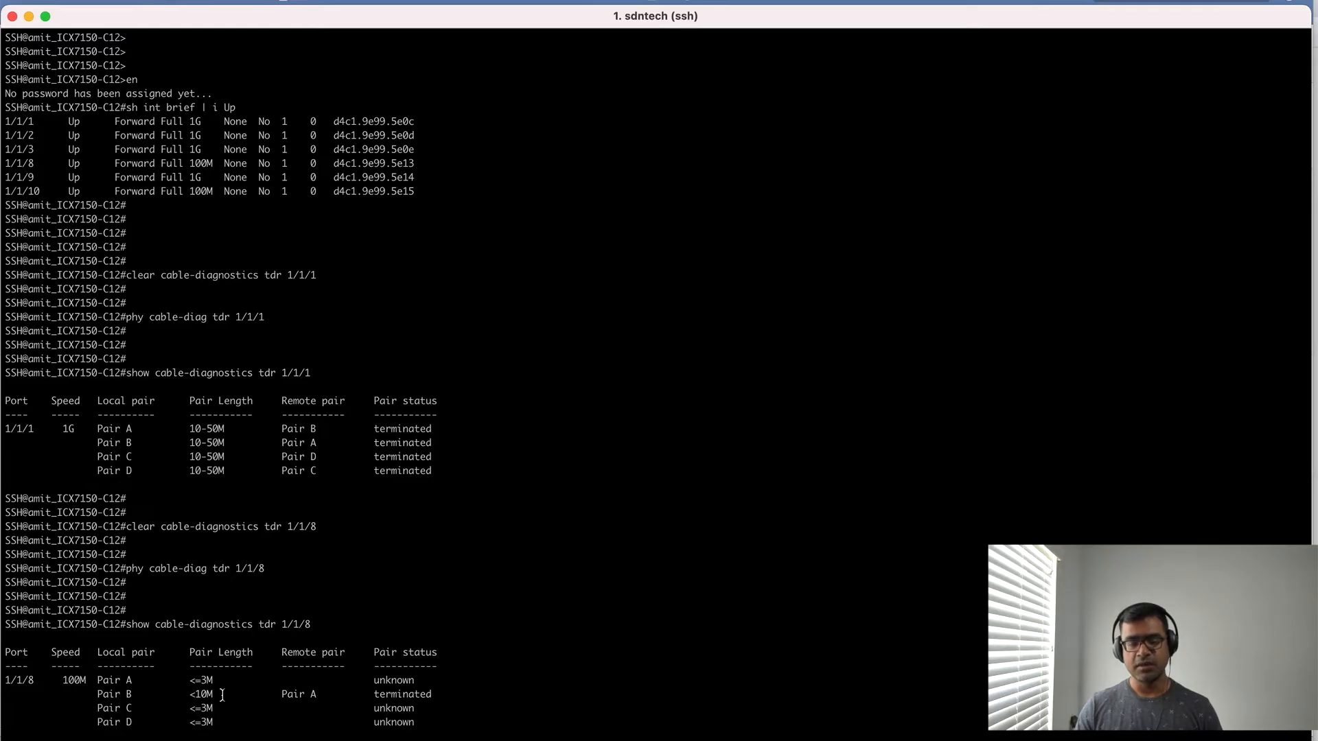
{"action": "mouse_move", "coordinate": [39, 686]}
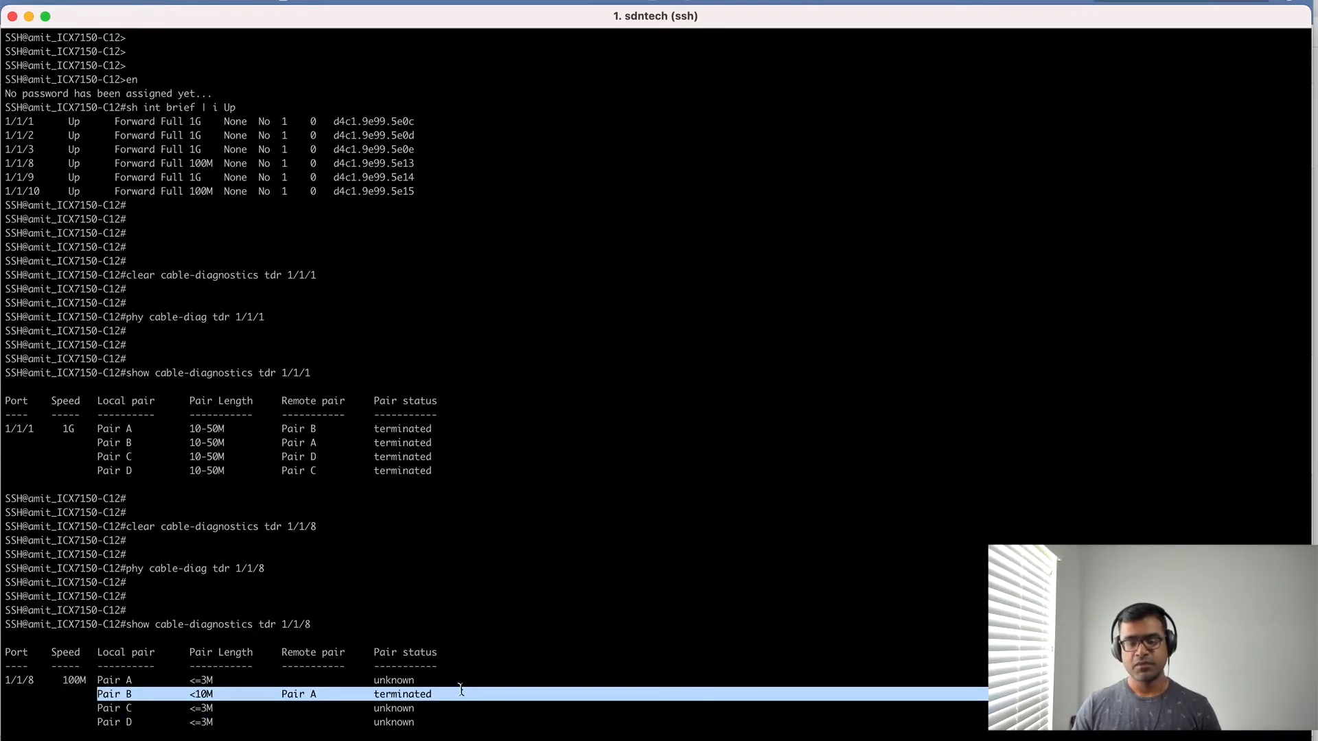
{"action": "mouse_move", "coordinate": [479, 719]}
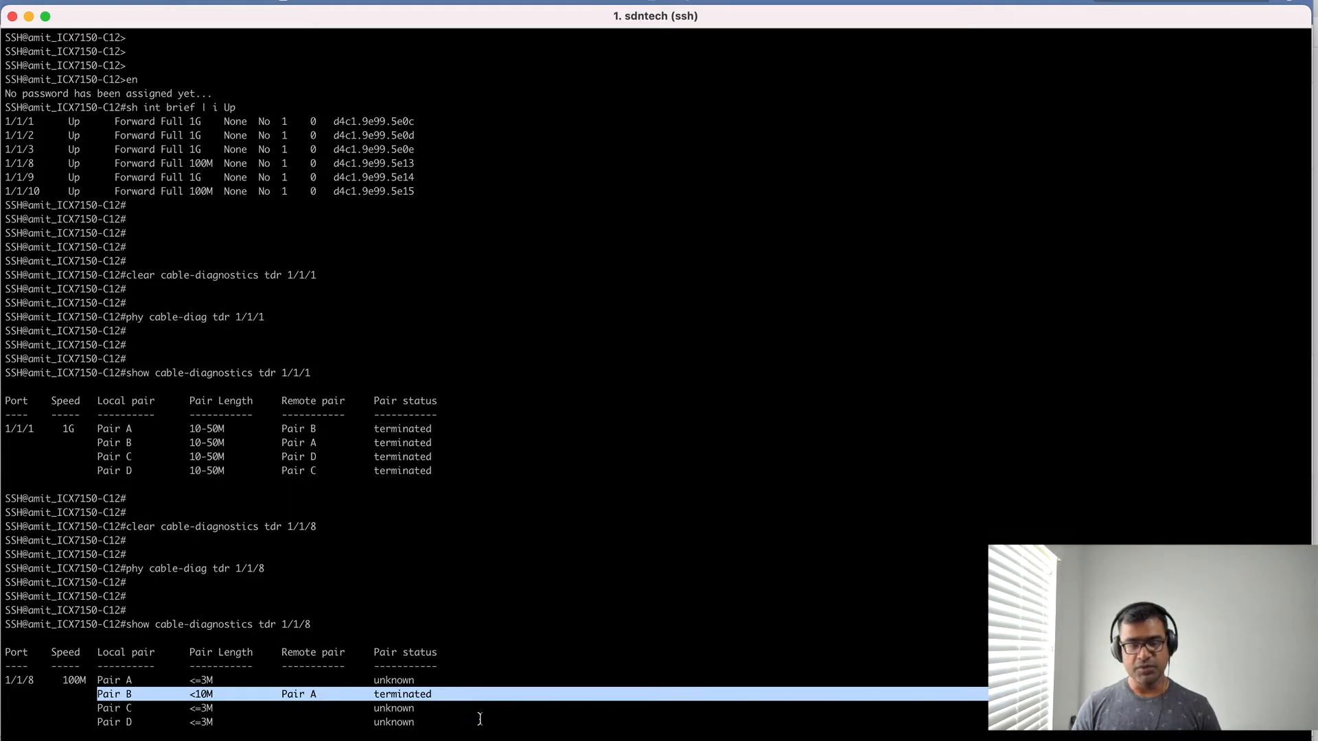
Scroll to the port 1/1/8 TDR results: Pair B terminated under 10M, other pairs unknown.
{"action": "scroll", "scroll_direction": "down", "scroll_amount": 3}
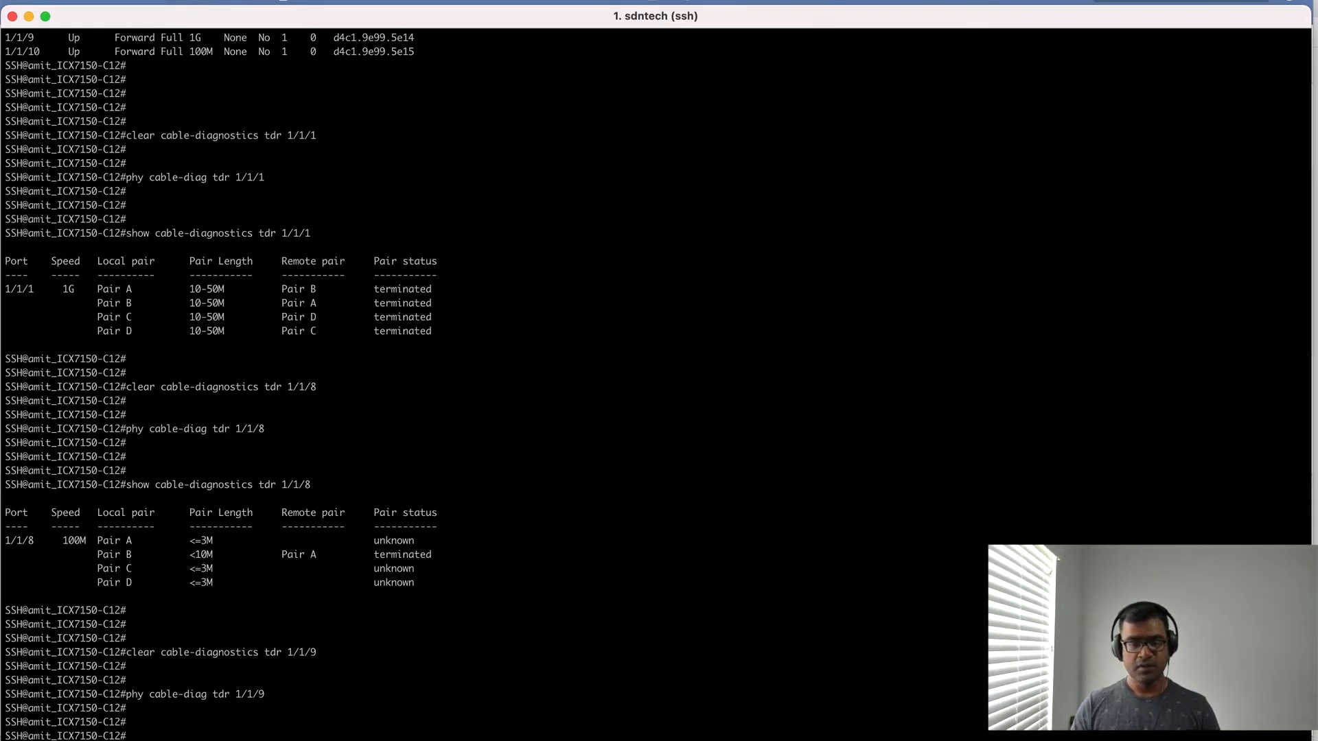
Review port 1/1/9 TDR results showing all four pairs terminated under 10M at 1G.
{"action": "scroll", "scroll_direction": "down", "scroll_amount": 3}
{"action": "type", "text": "show cable-diagnostics tdr 1/1/9"}
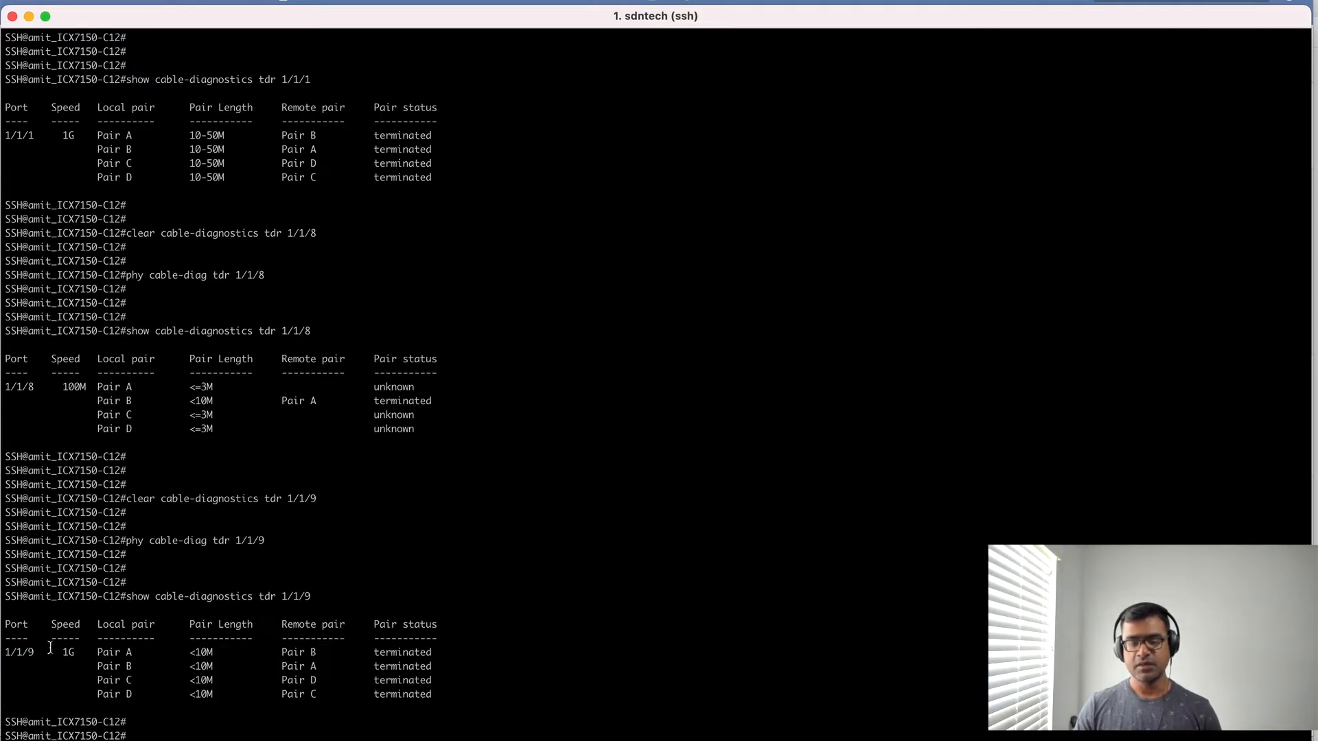
{"action": "double_click", "coordinate": [67, 652]}
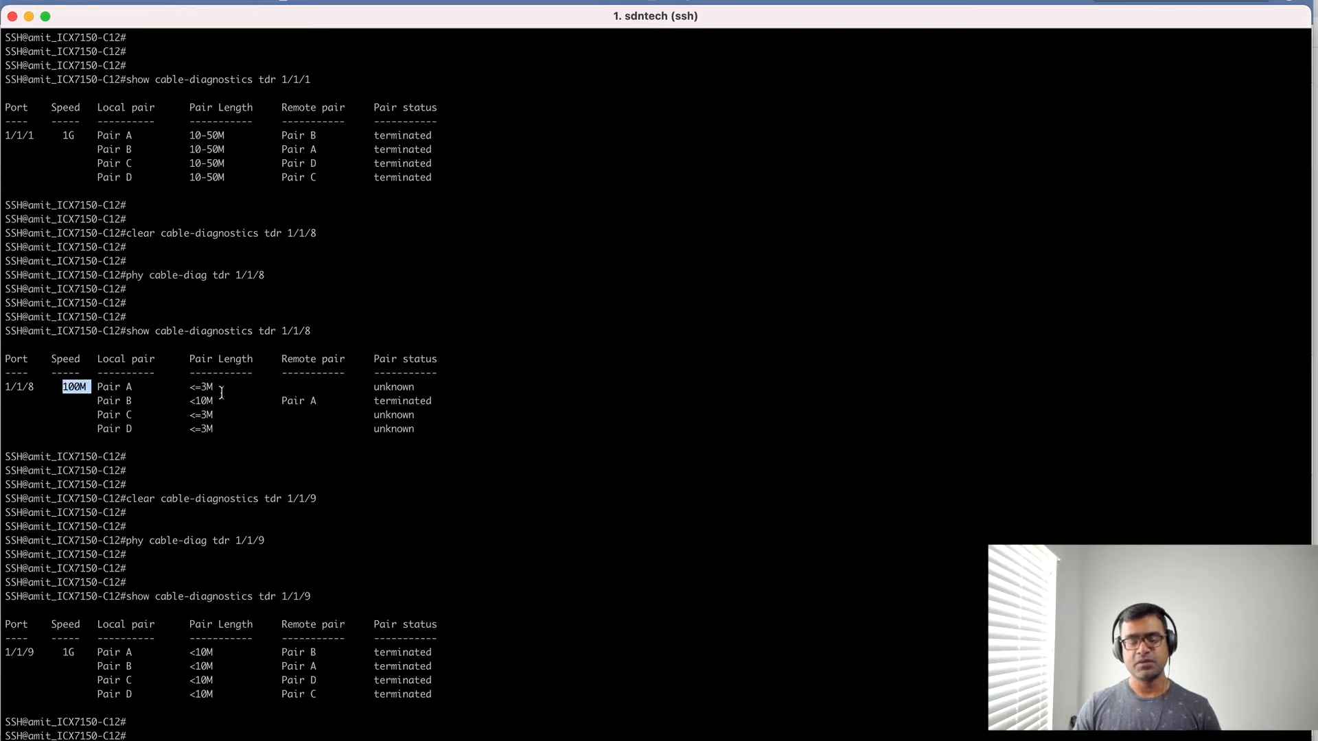
{"action": "mouse_move", "coordinate": [194, 443]}
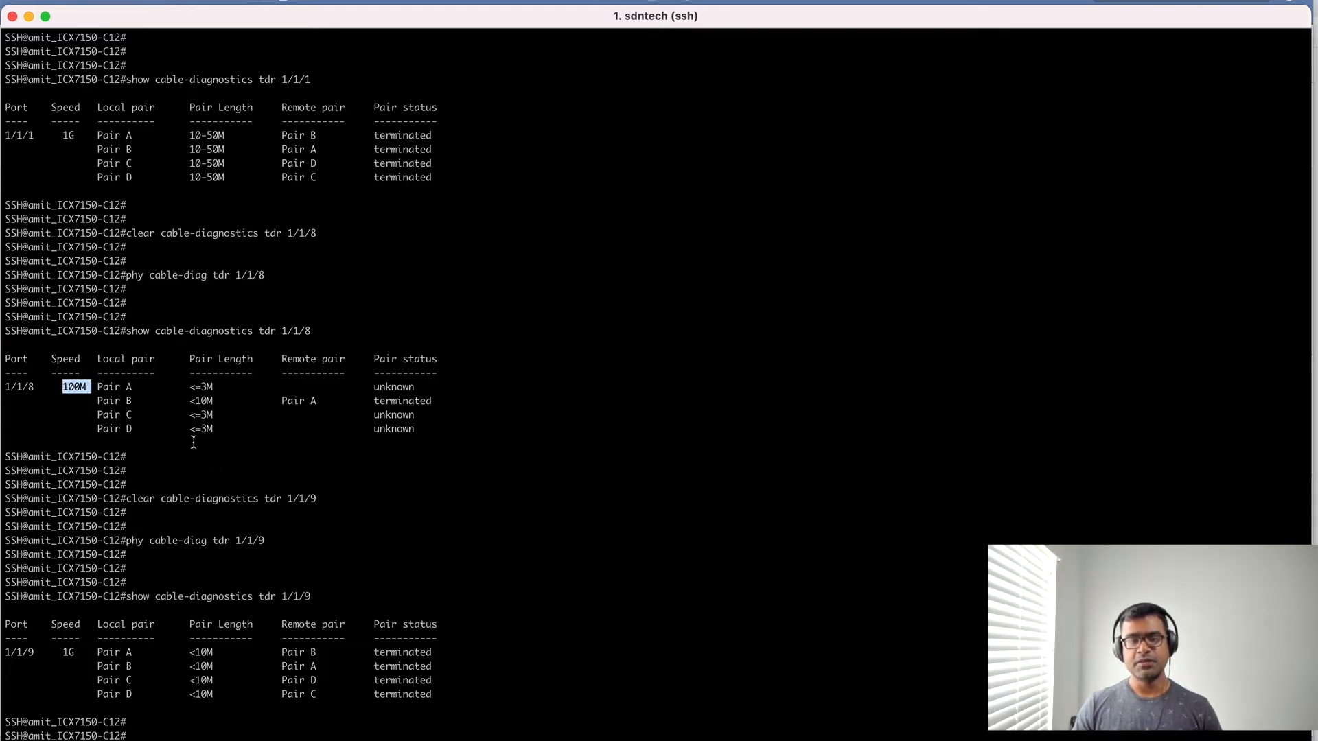
{"action": "mouse_move", "coordinate": [51, 79]}
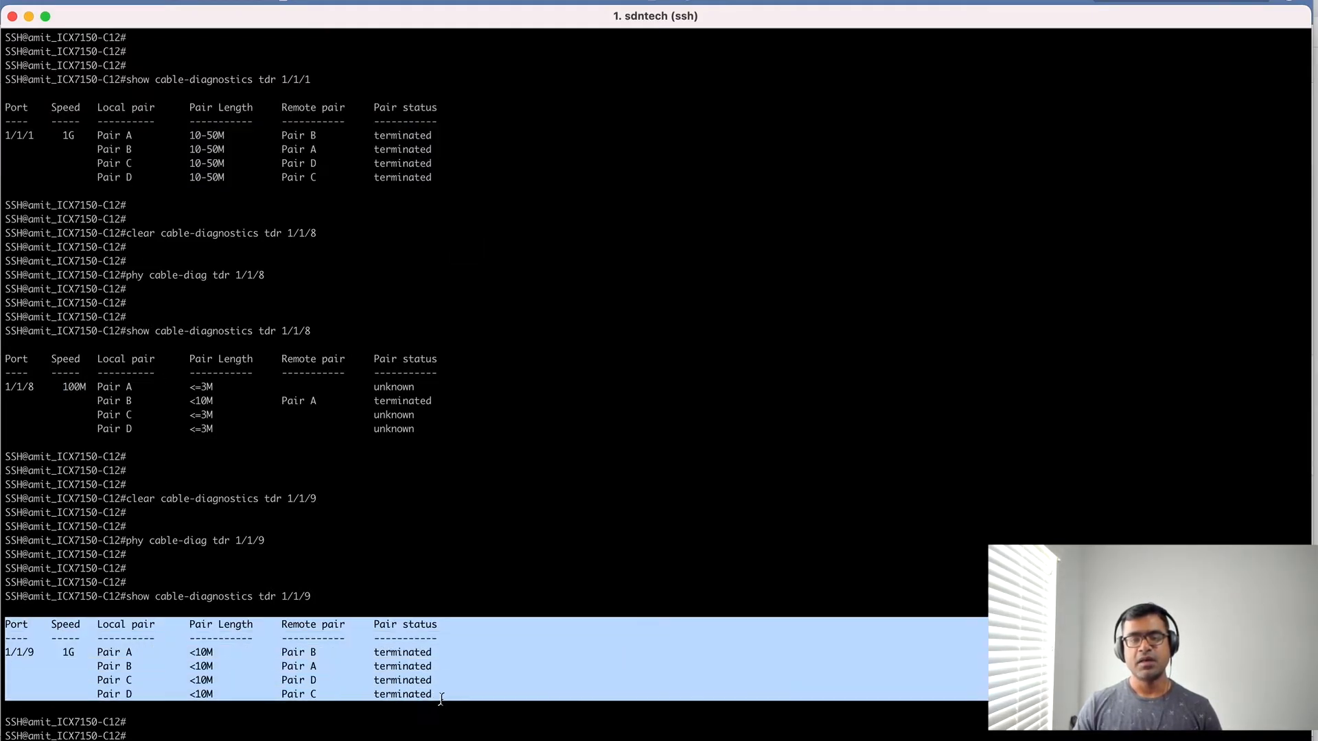
{"action": "mouse_move", "coordinate": [618, 490]}
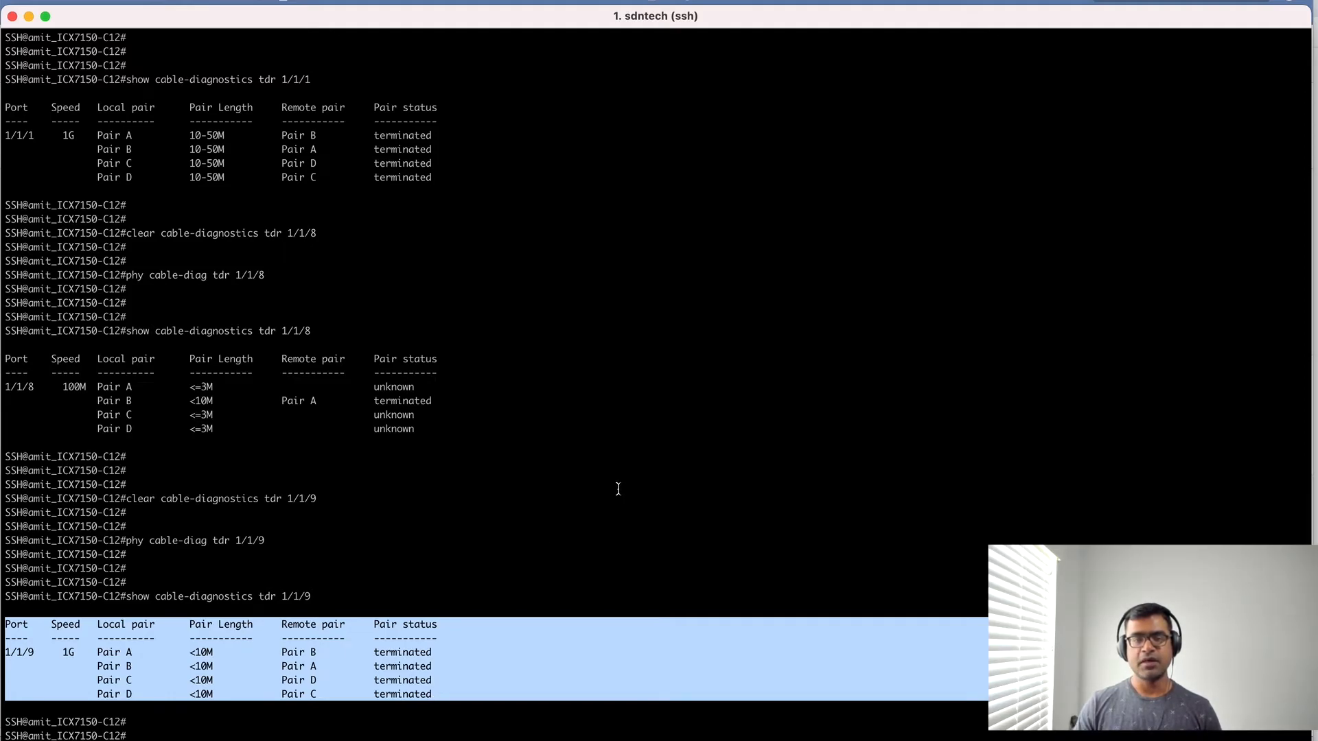
{"action": "scroll", "scroll_direction": "up", "scroll_amount": 3}
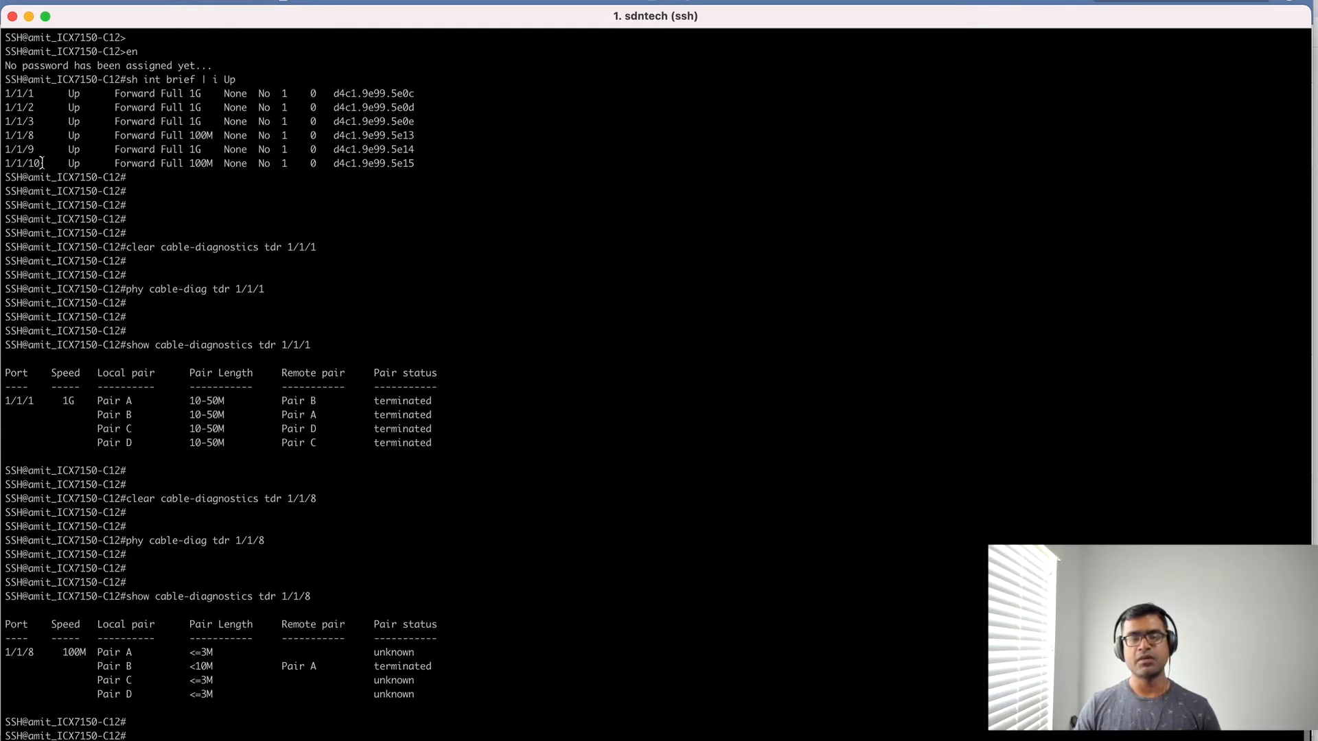
Review port 1/1/10 TDR results at 100M: Pairs A and B under 10M, Pairs C and D unknown.
{"action": "double_click", "coordinate": [21, 163]}
{"action": "type", "text": "clear cable-diagnostics tdr 1/1/10"}
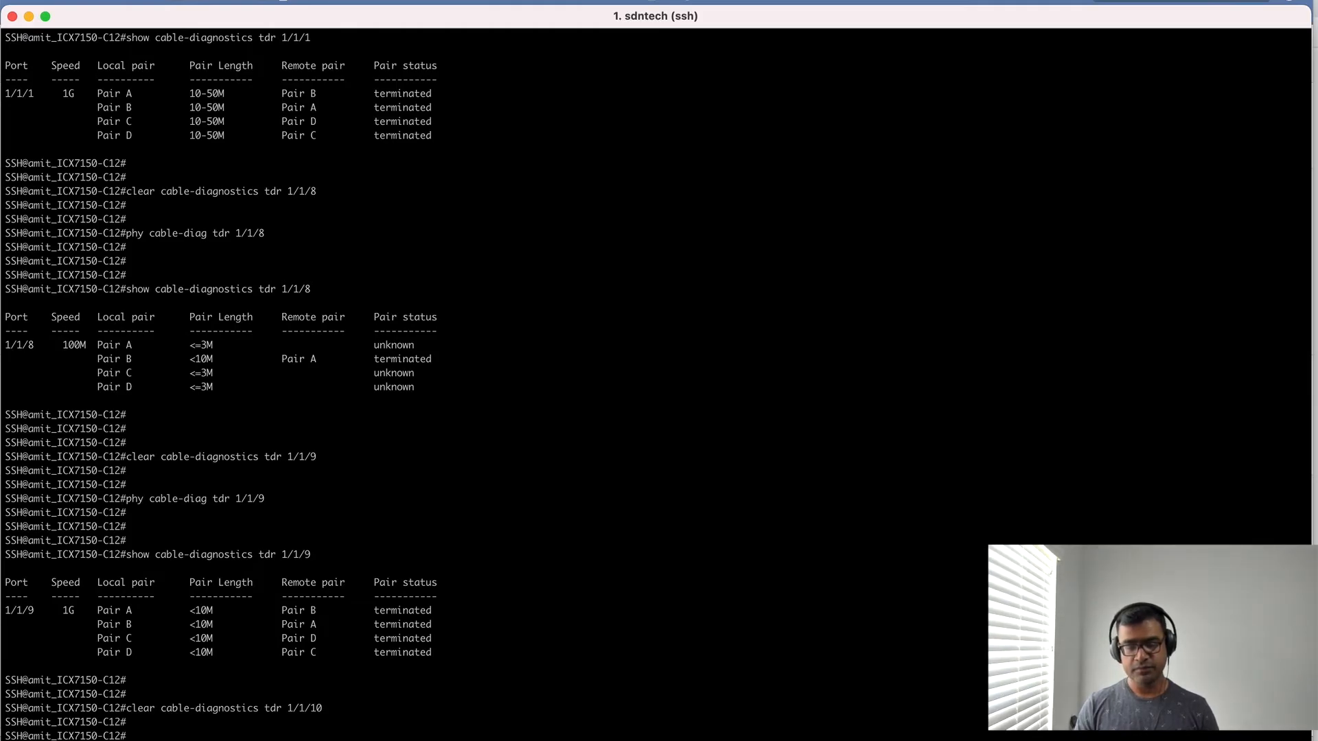
{"action": "scroll", "scroll_direction": "down", "scroll_amount": 3}
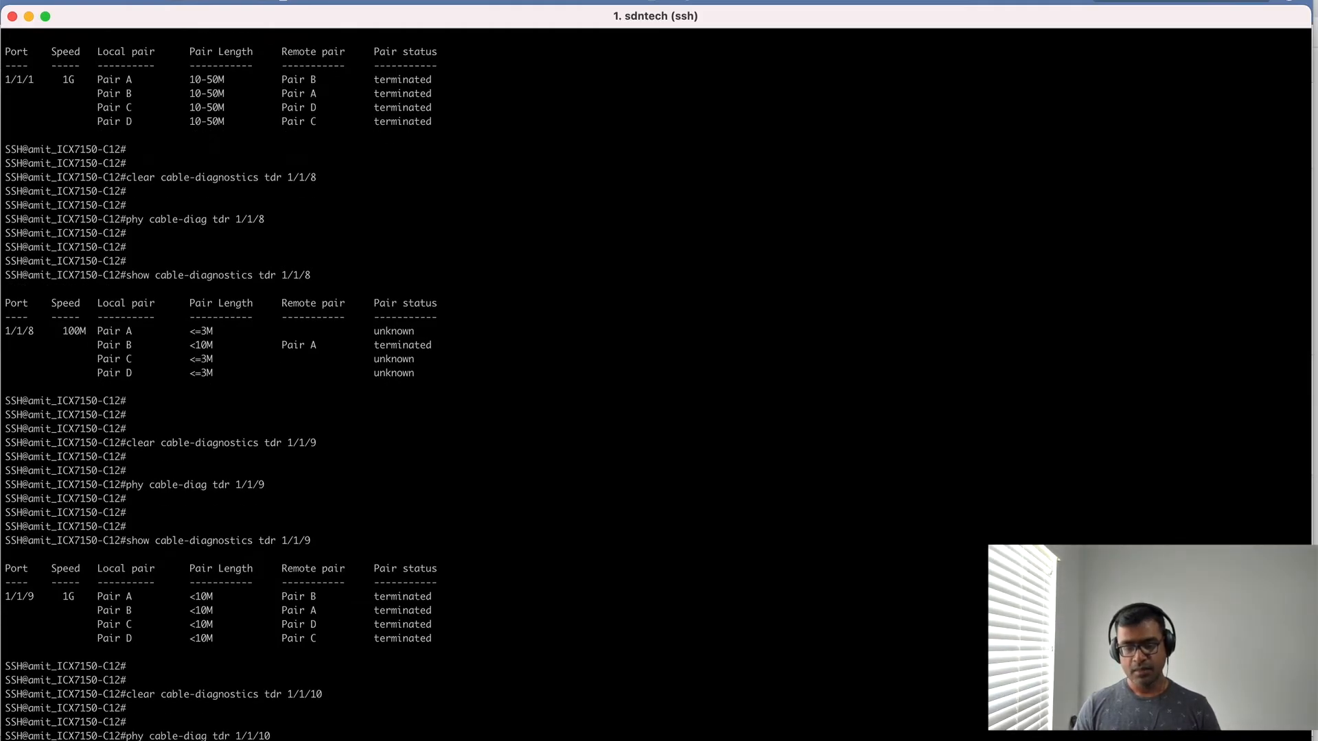
{"action": "scroll", "scroll_direction": "down", "scroll_amount": 3}
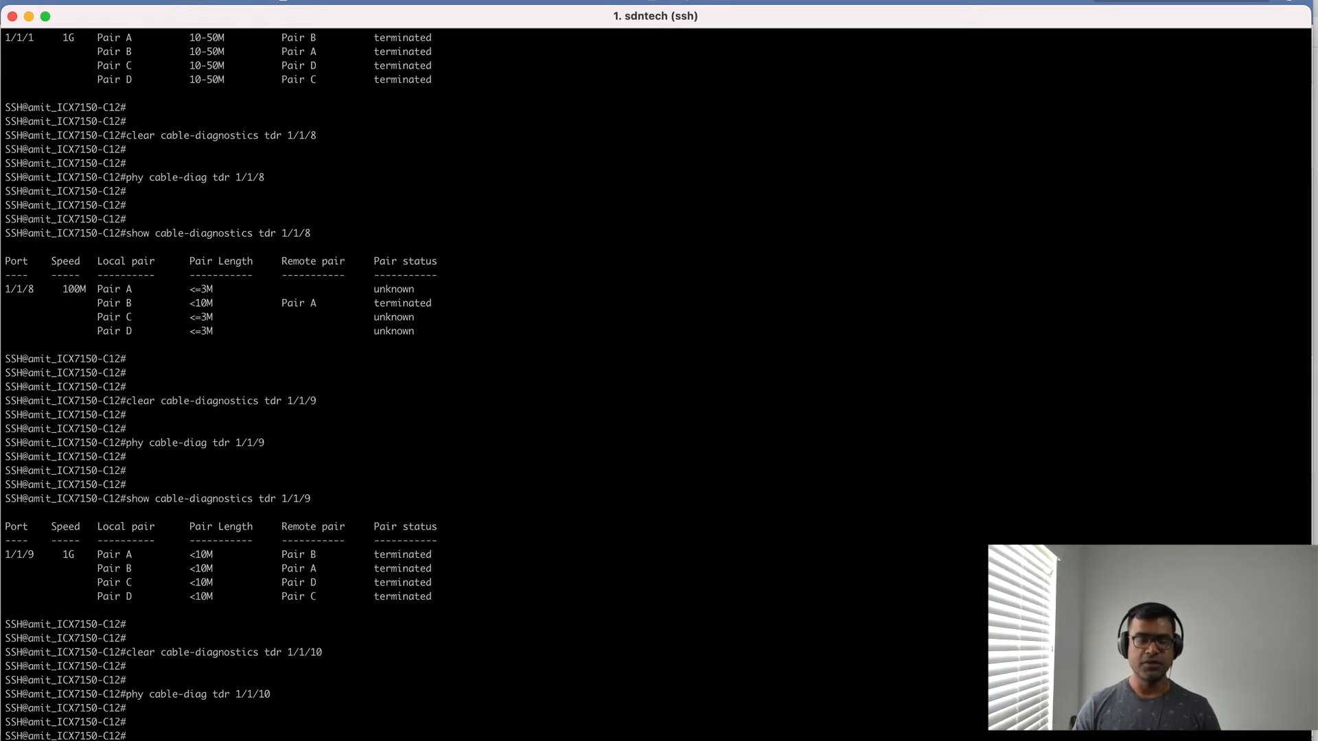
{"action": "scroll", "scroll_direction": "down", "scroll_amount": 3}
{"action": "type", "text": "show cable-diagnostics tdr 1/1/10"}
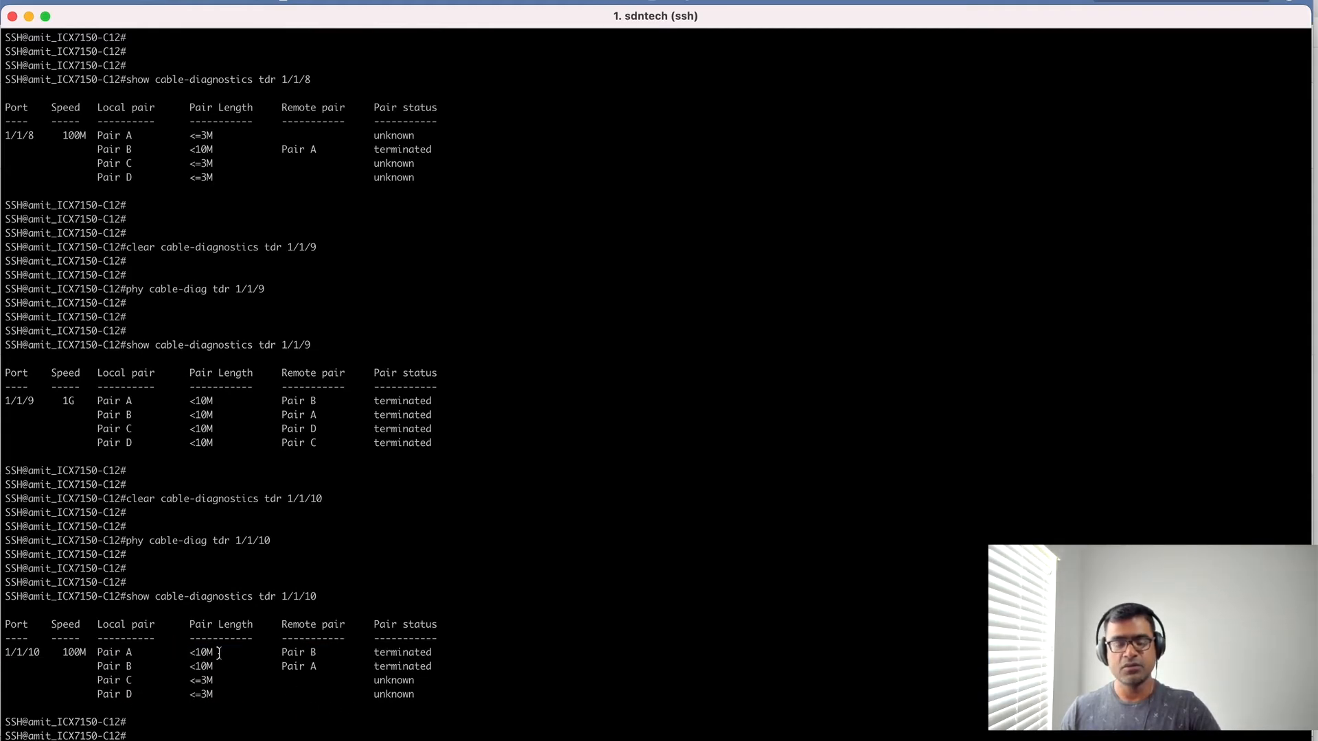
{"action": "double_click", "coordinate": [200, 666]}
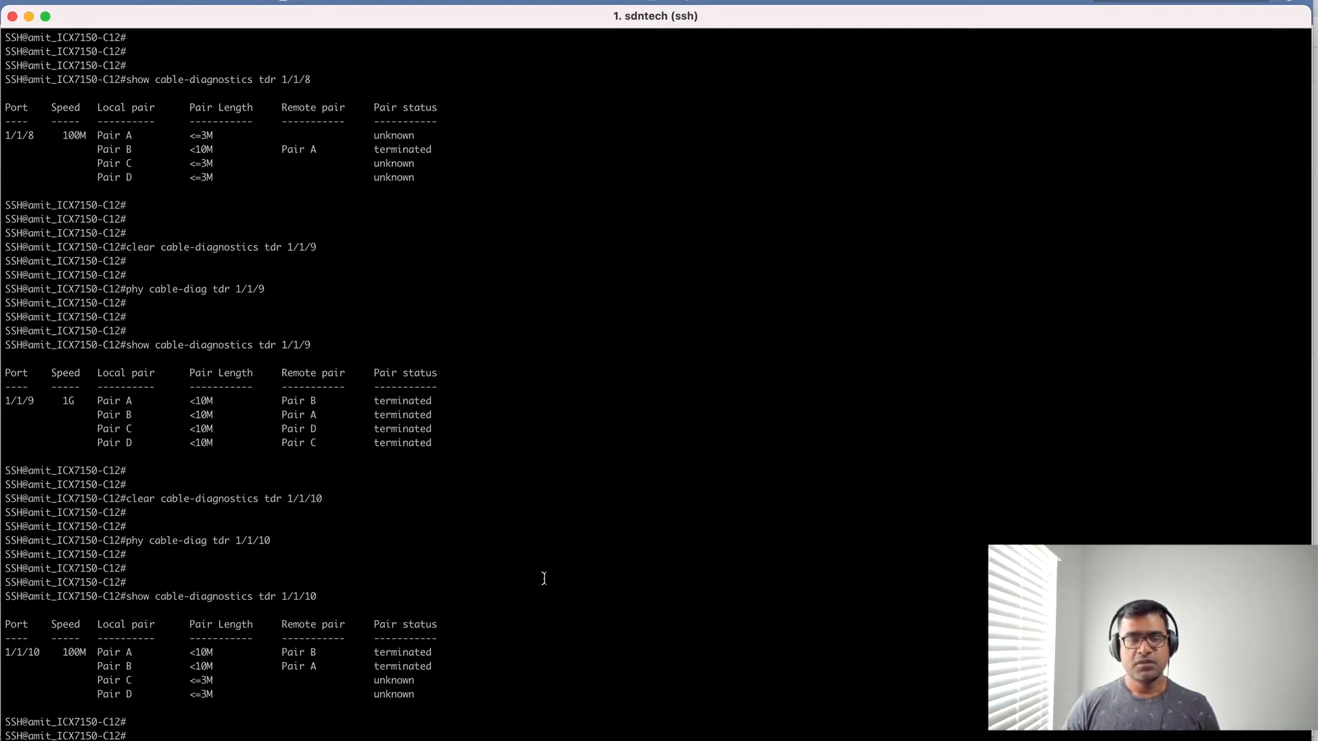
{"action": "mouse_move", "coordinate": [712, 375]}
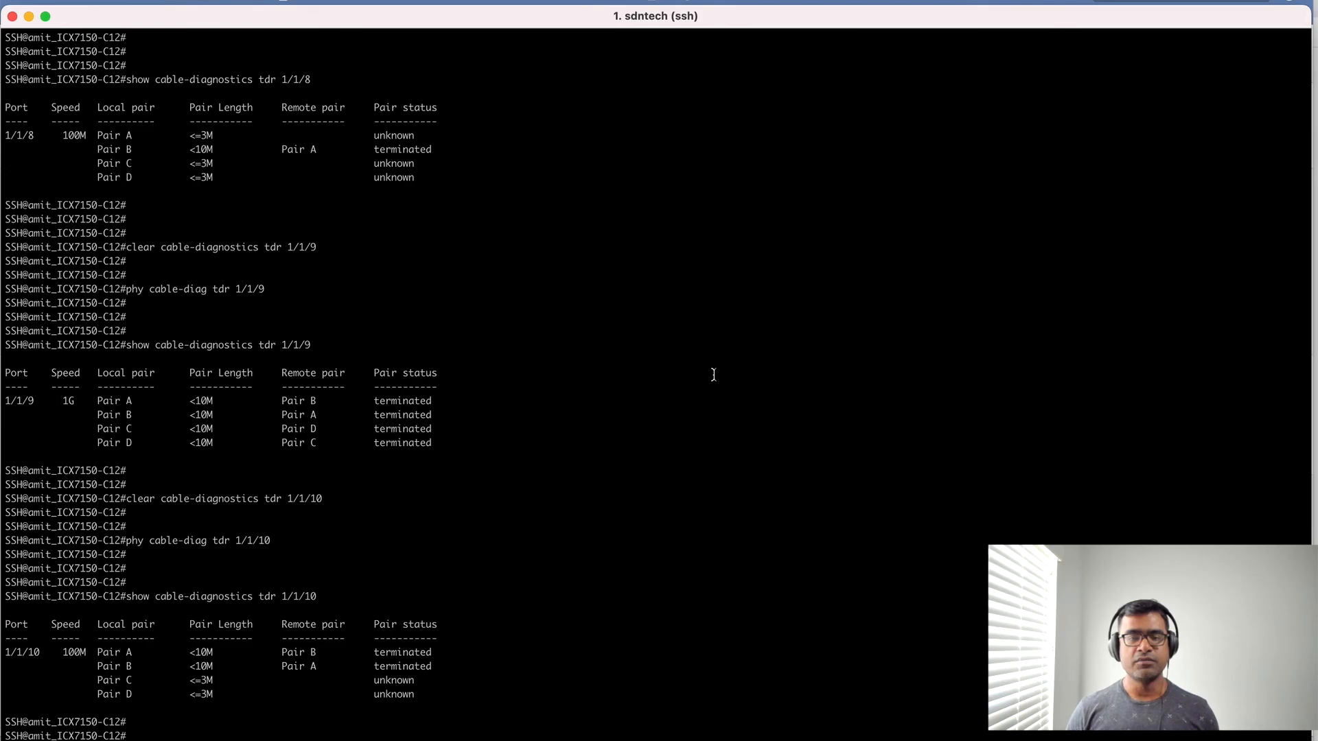